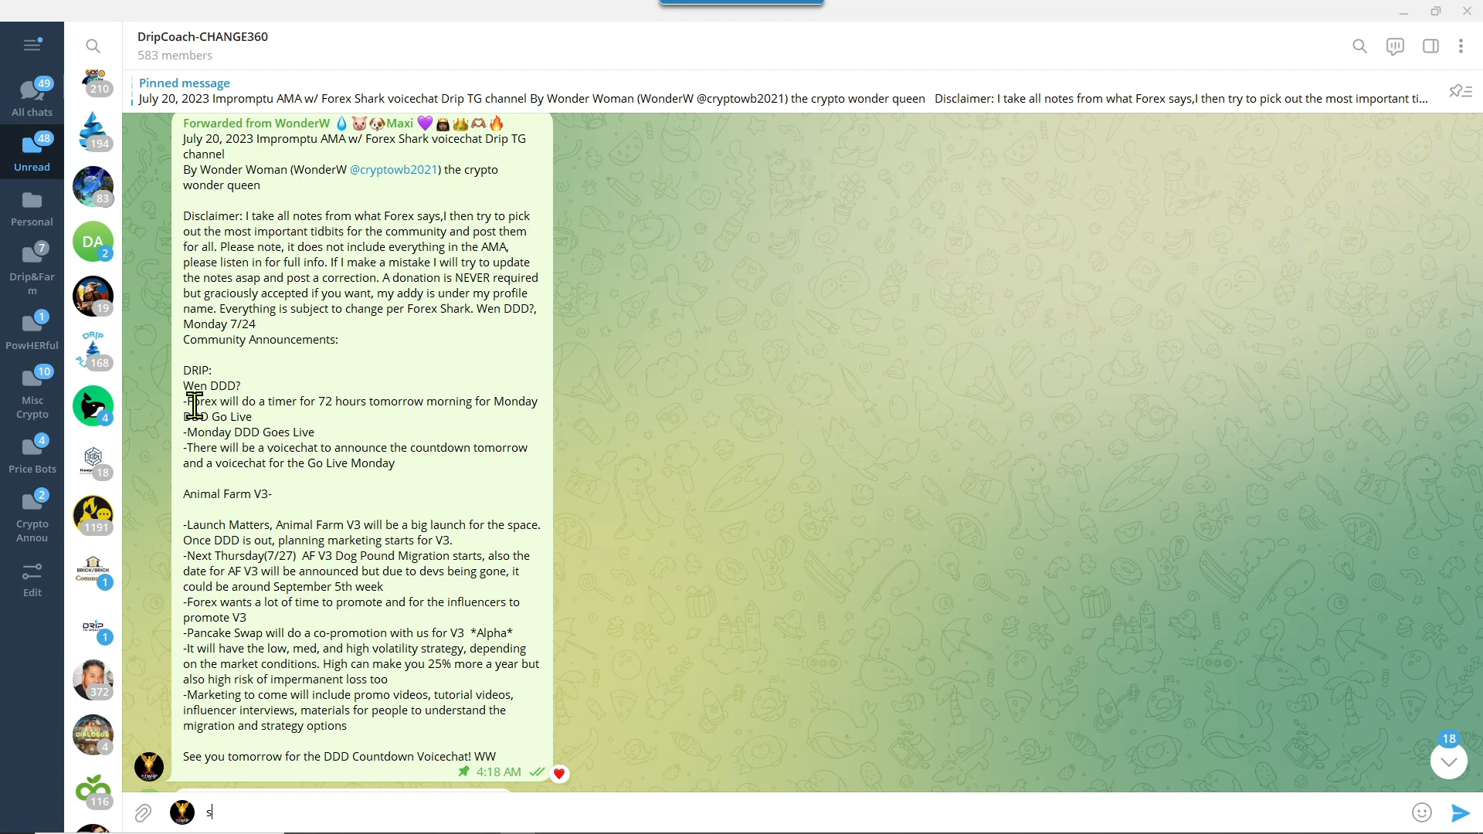
mouse_move(383, 406)
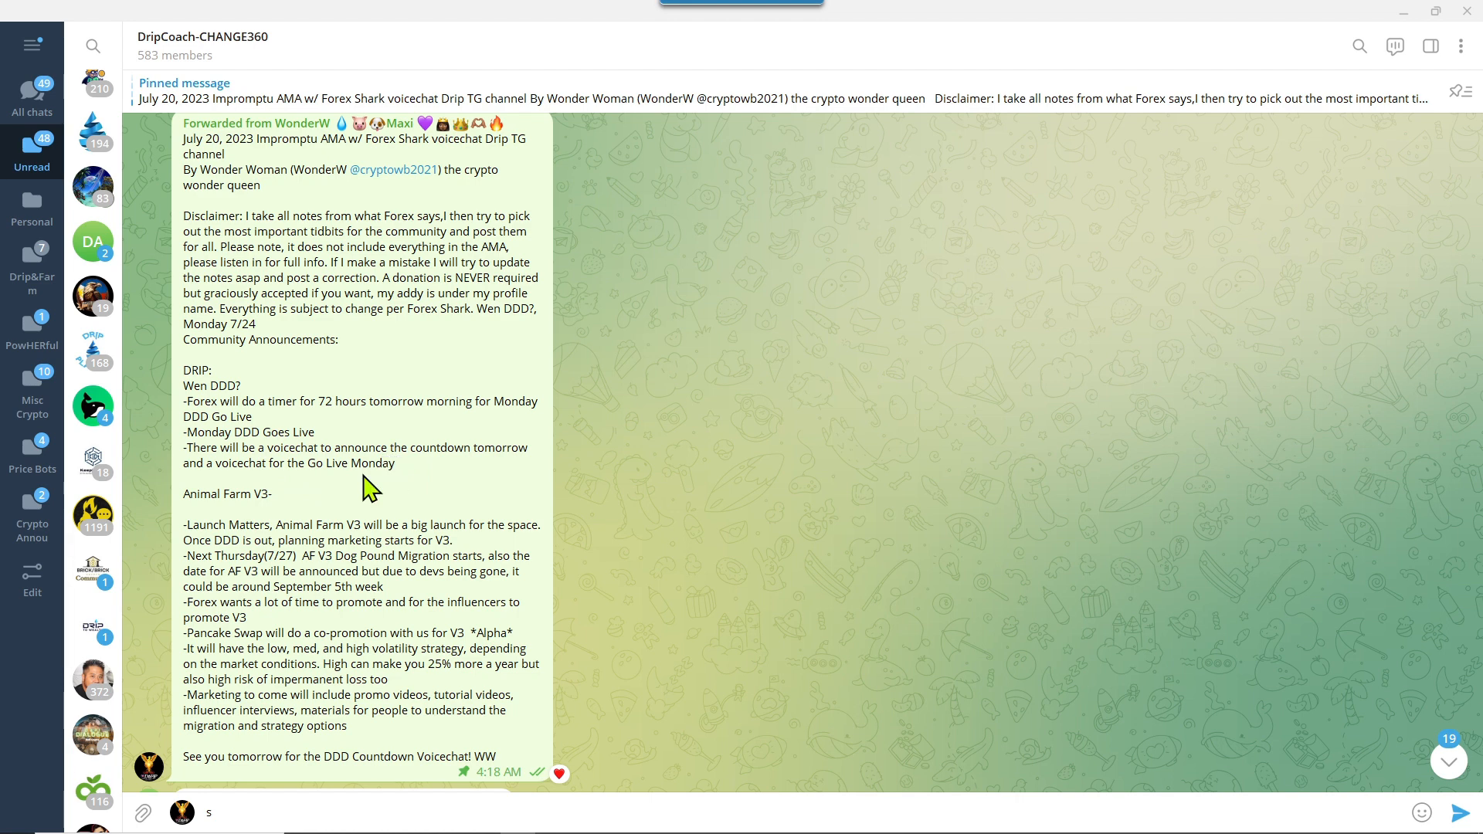
mouse_move(419, 495)
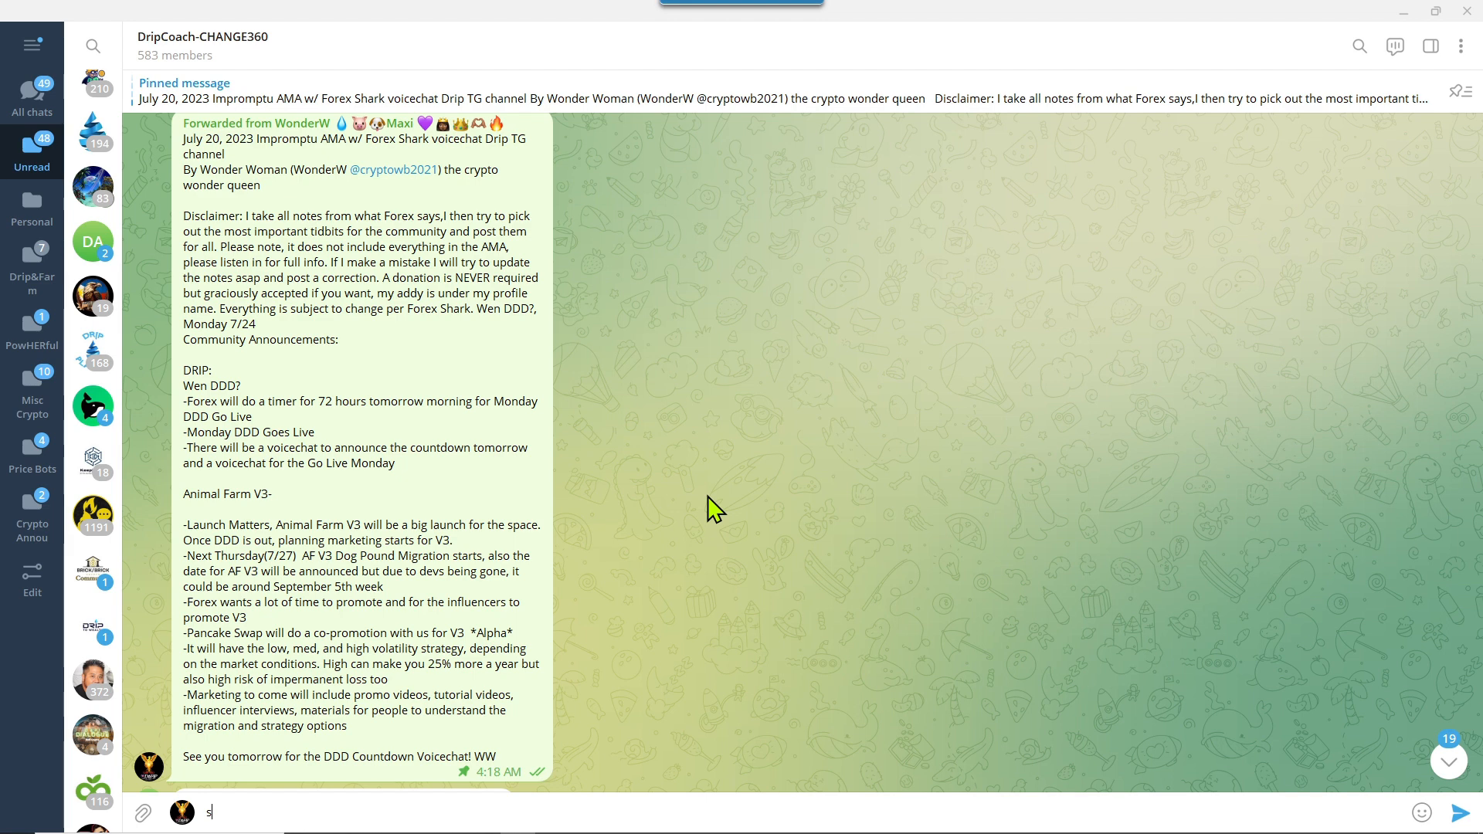
mouse_move(327, 569)
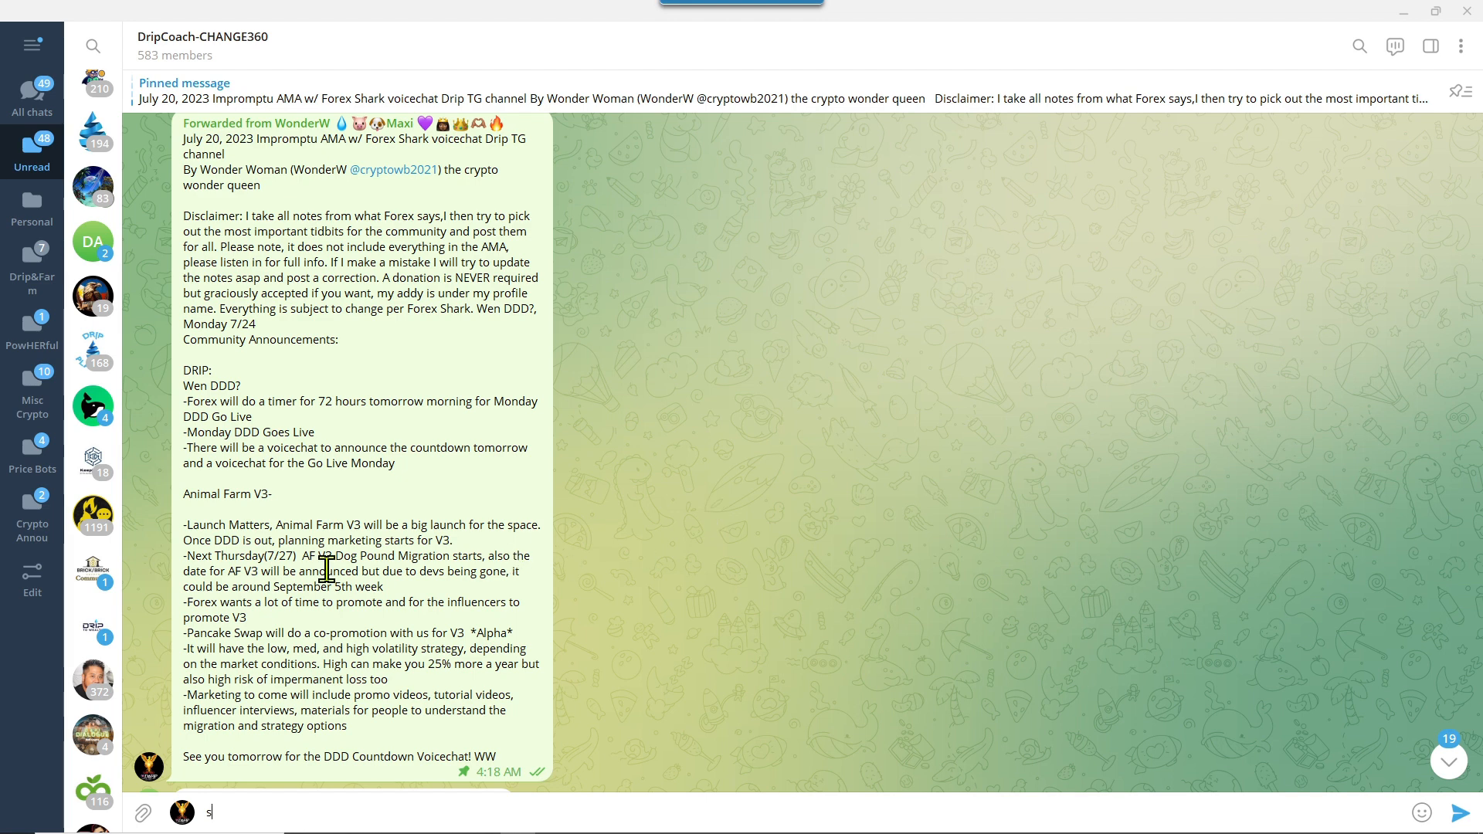
Play the 15-second 'Next 48 hours / likely monday' clip from Your clips through to the end
click(558, 773)
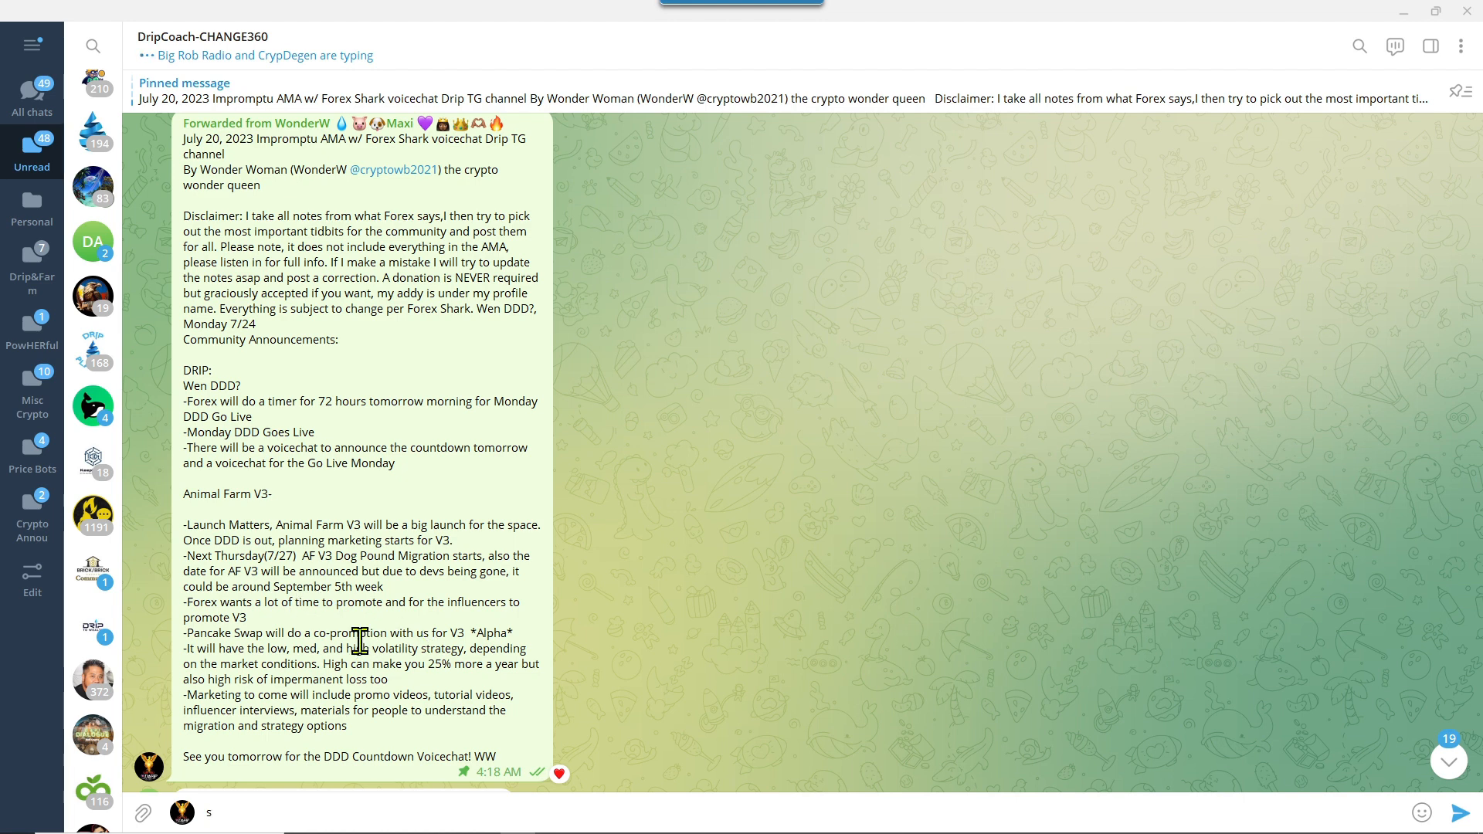
mouse_move(1411, 204)
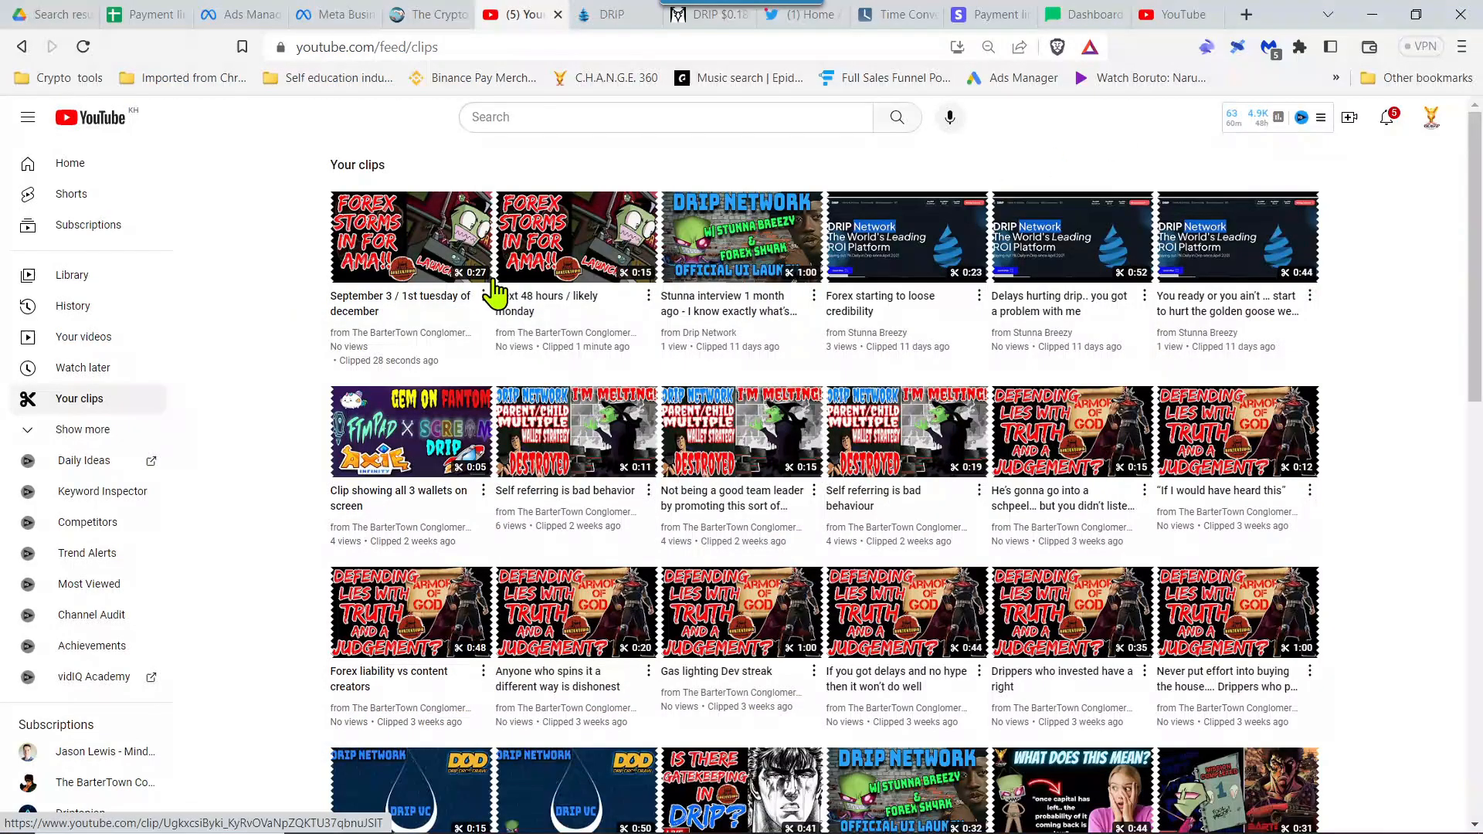
mouse_move(539, 255)
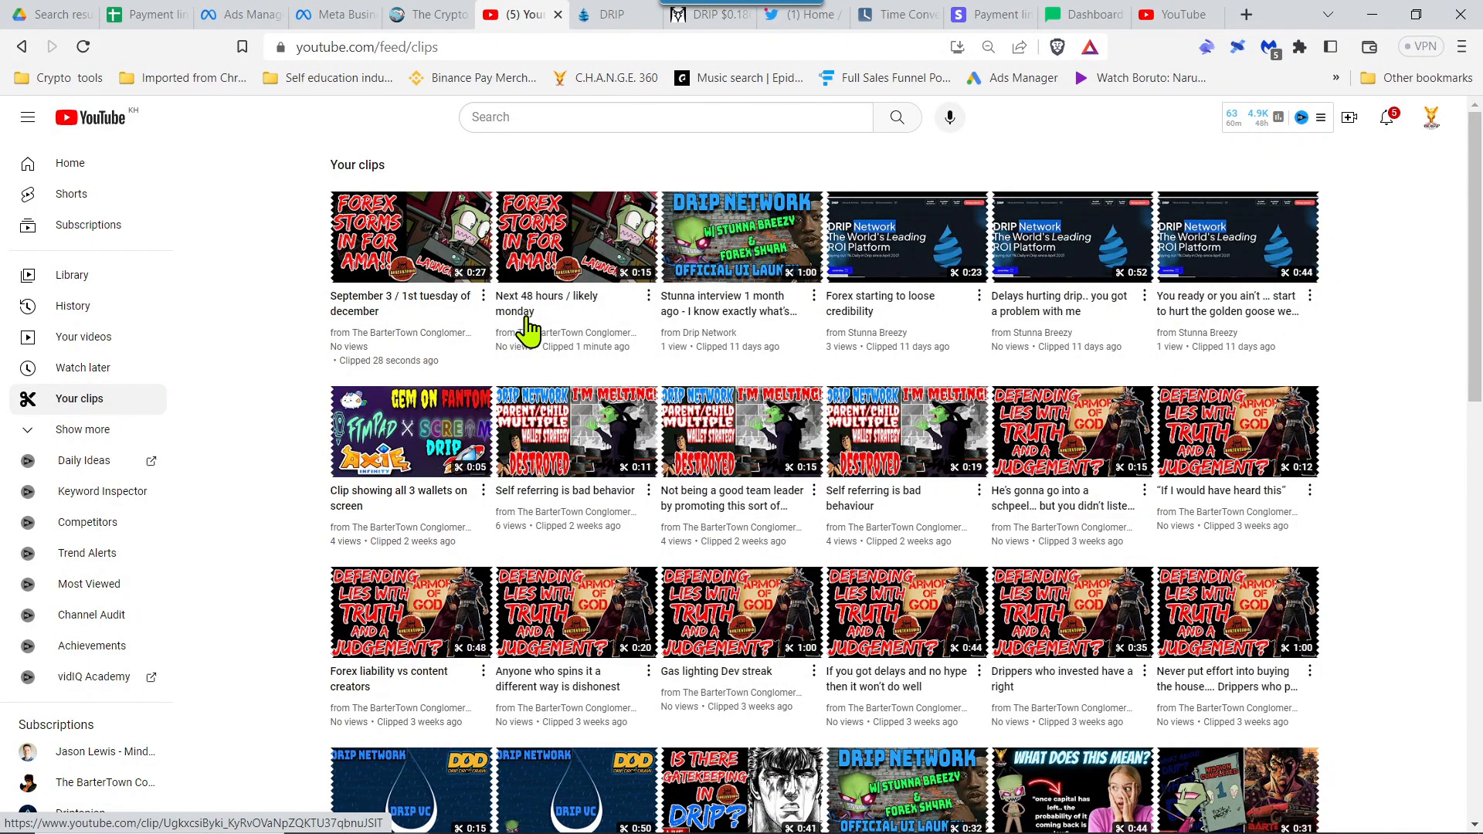
click(575, 236)
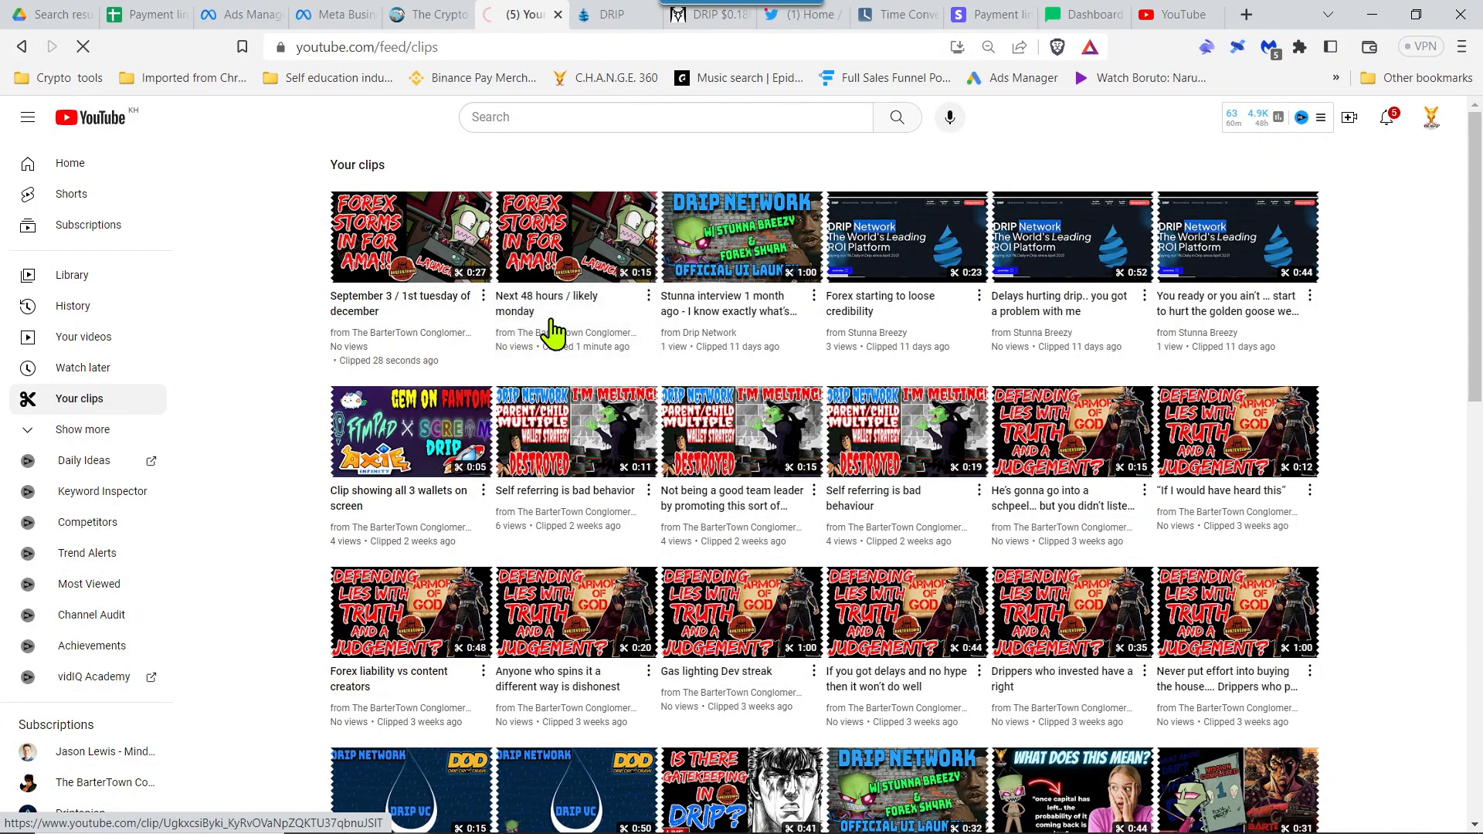
click(574, 236)
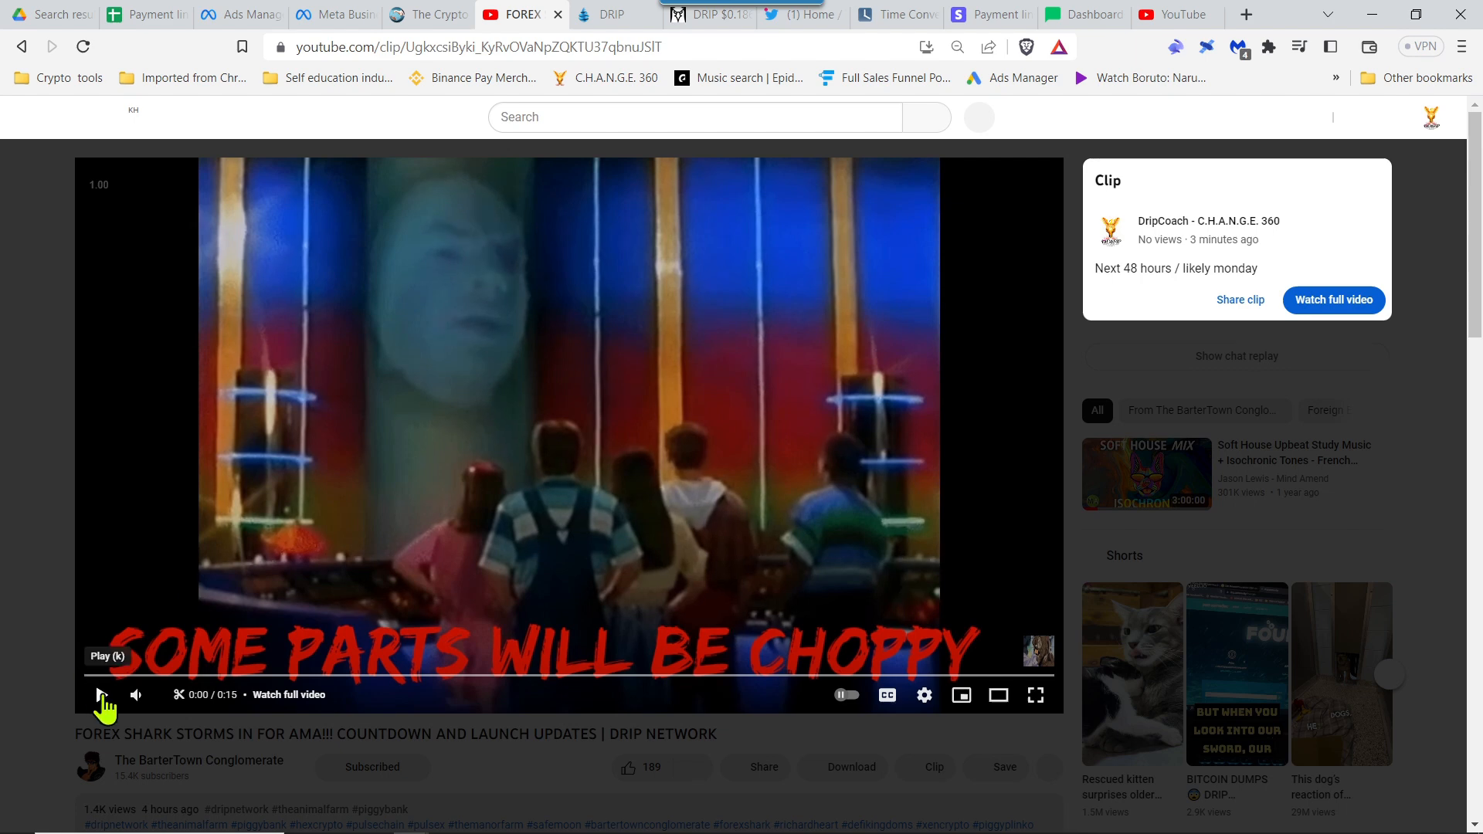
click(102, 695)
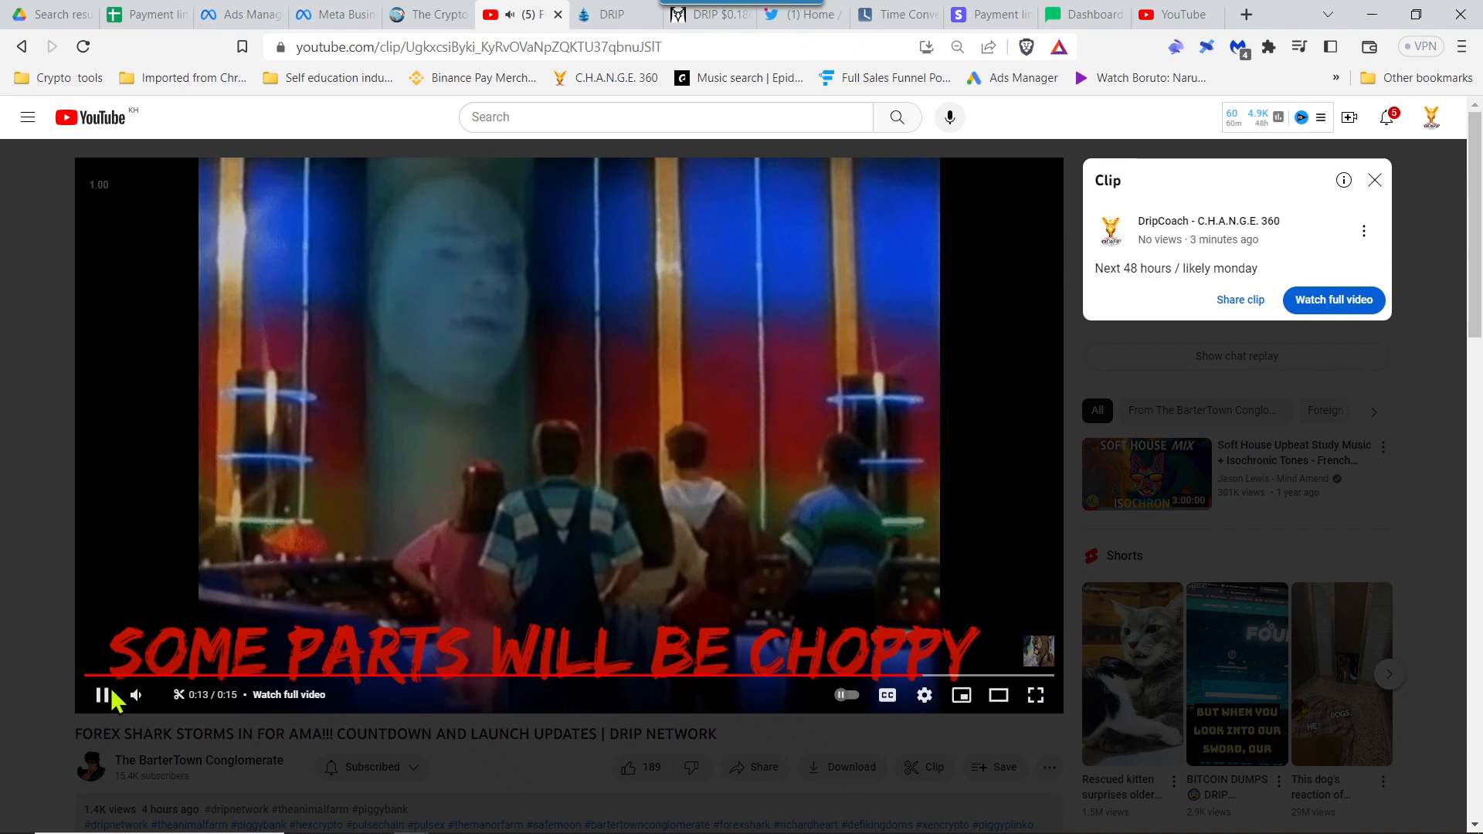
click(100, 694)
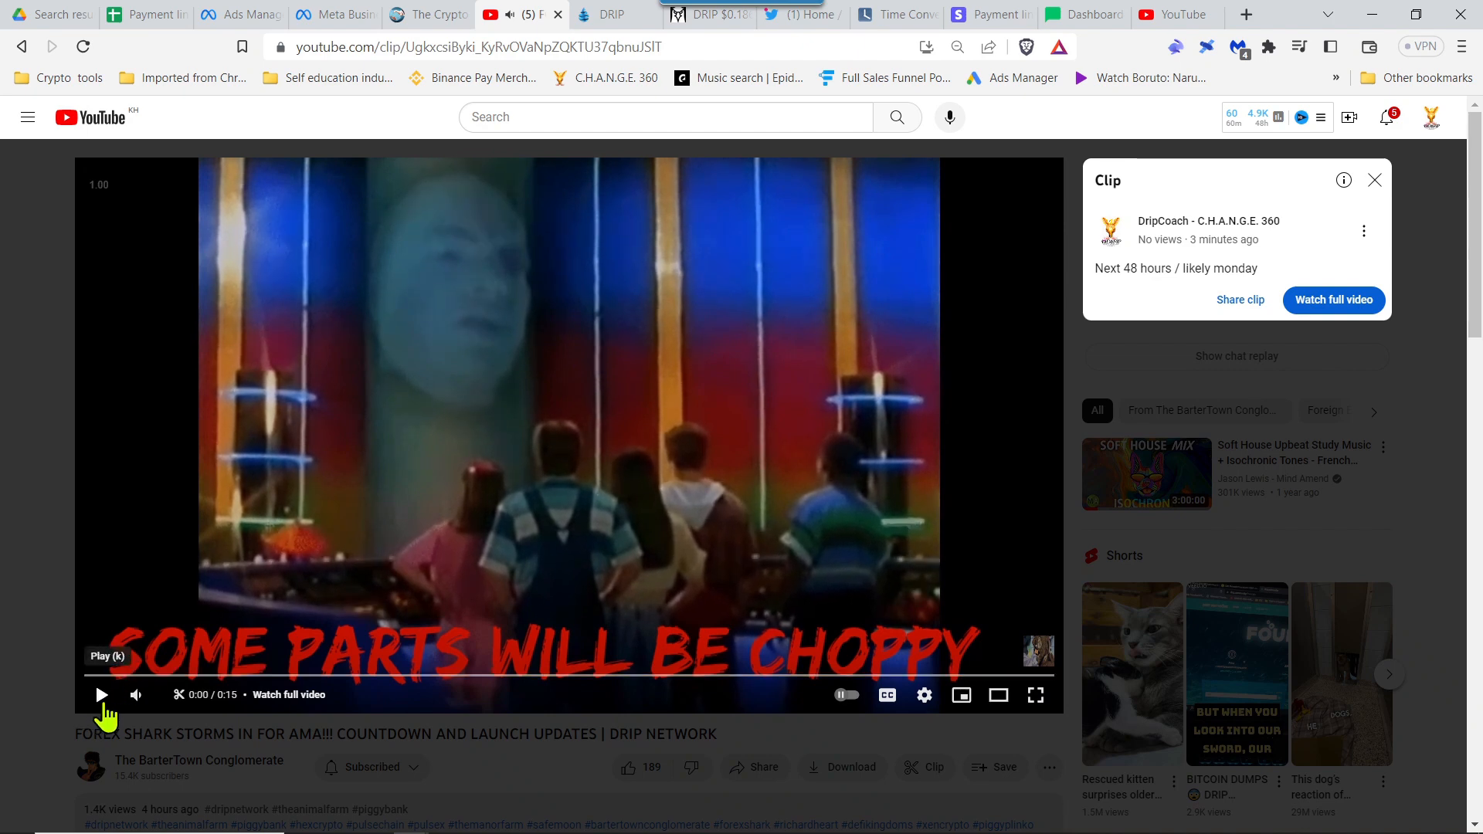
mouse_move(92, 437)
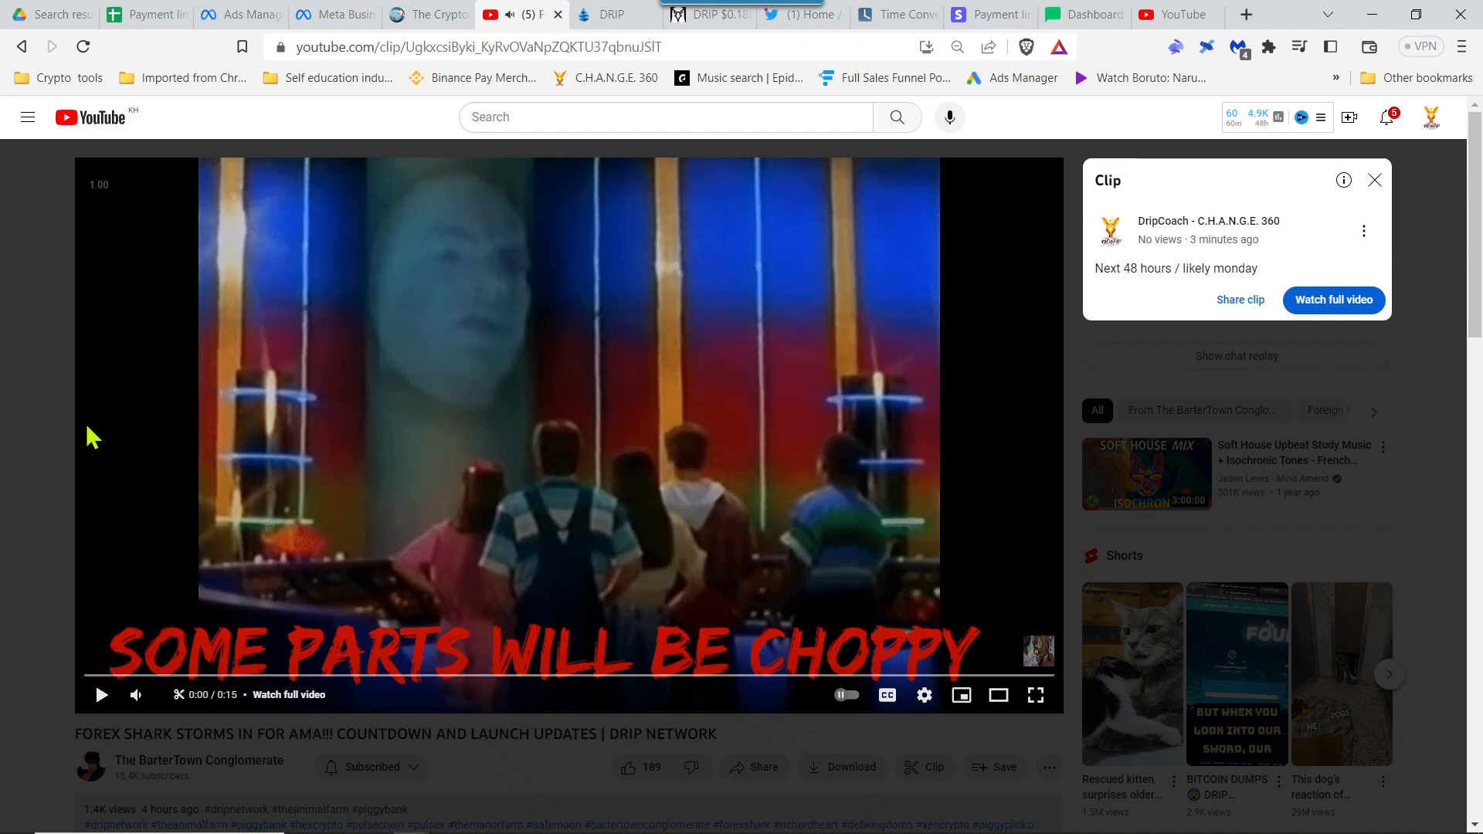
mouse_move(22, 46)
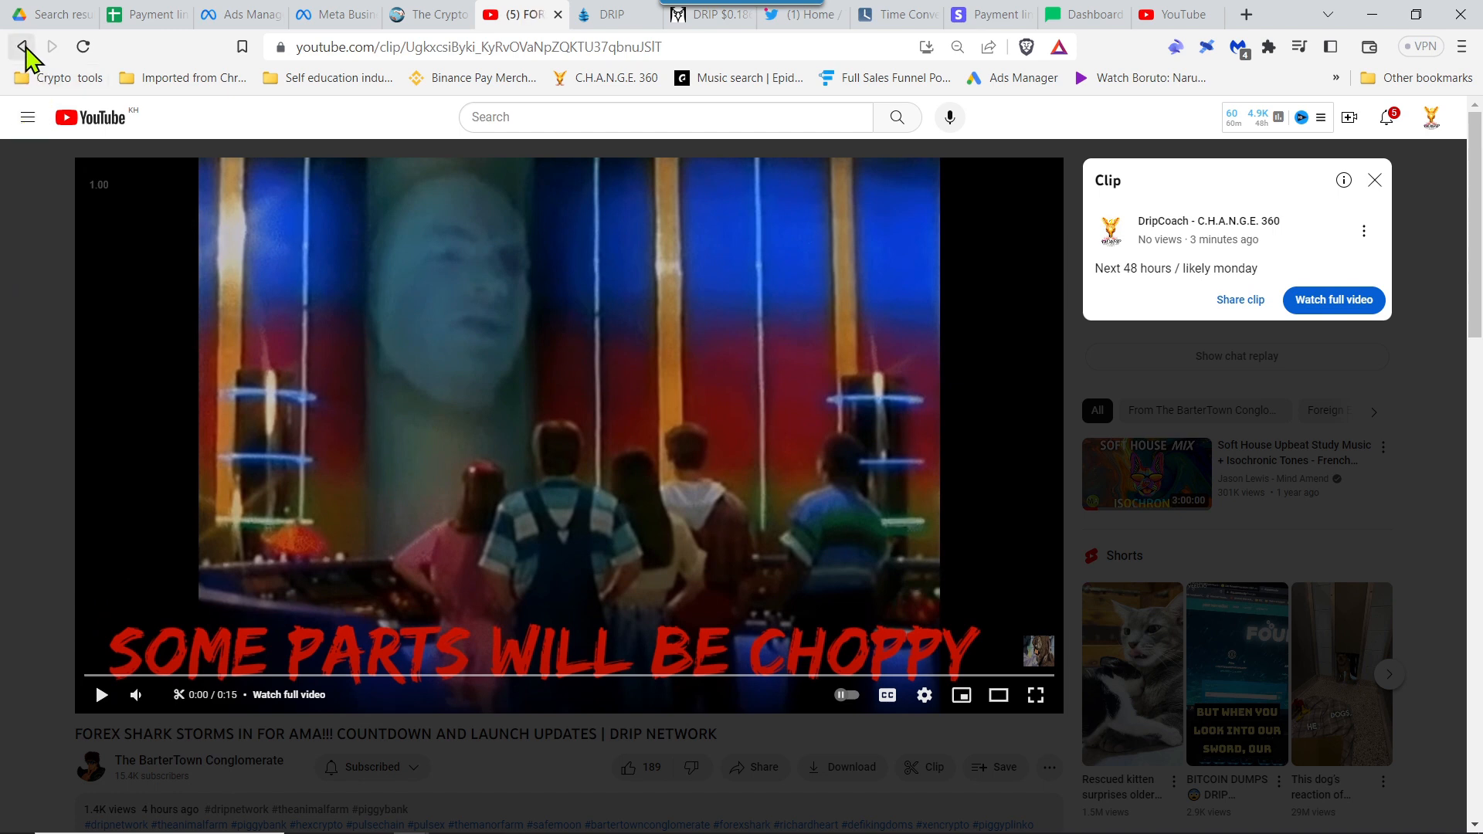
Back in Your clips, play the 'September 3 / 1st tuesday of december' clip and pause it near 0:22
click(22, 46)
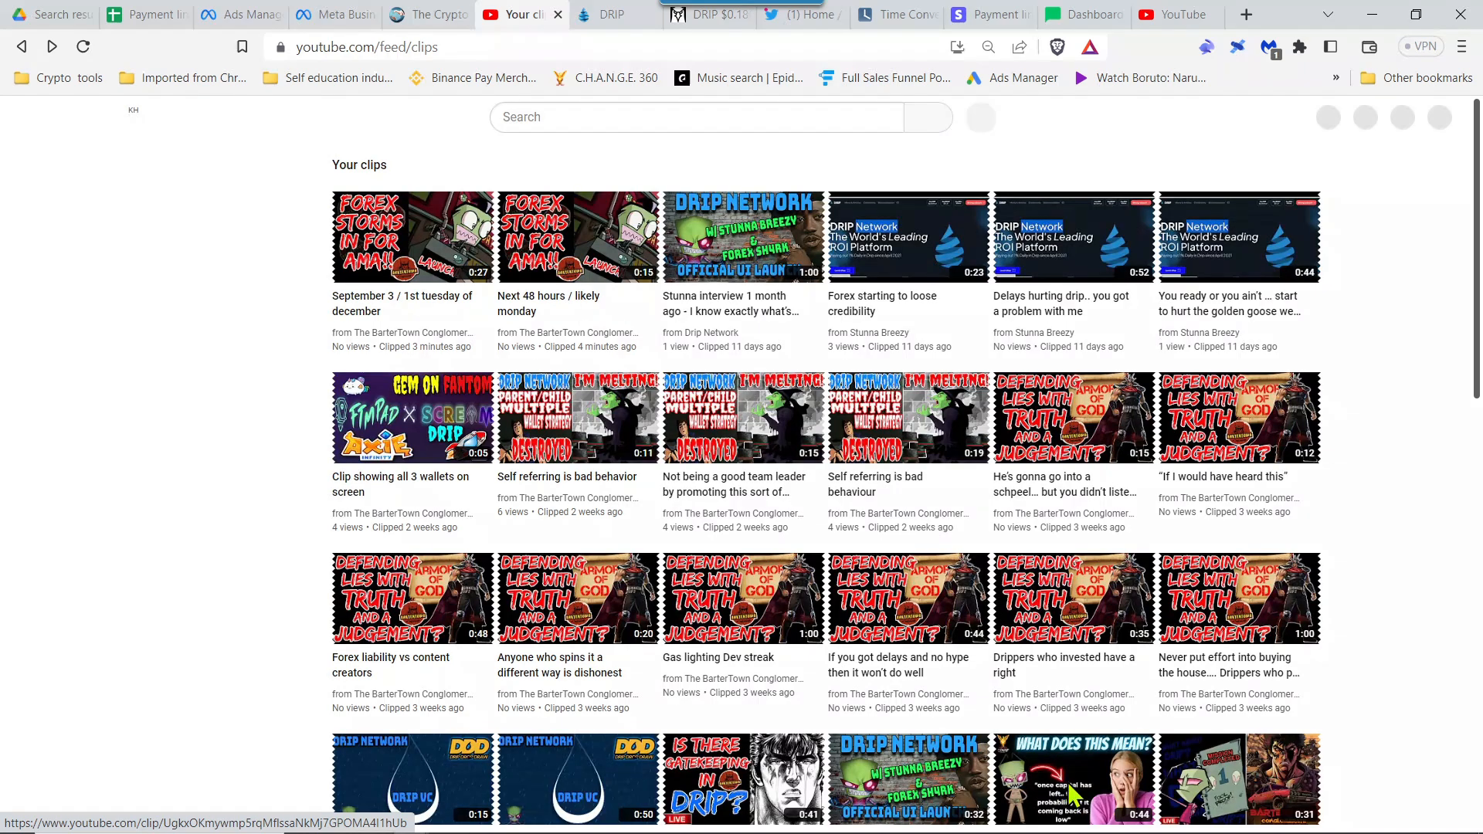
click(14, 45)
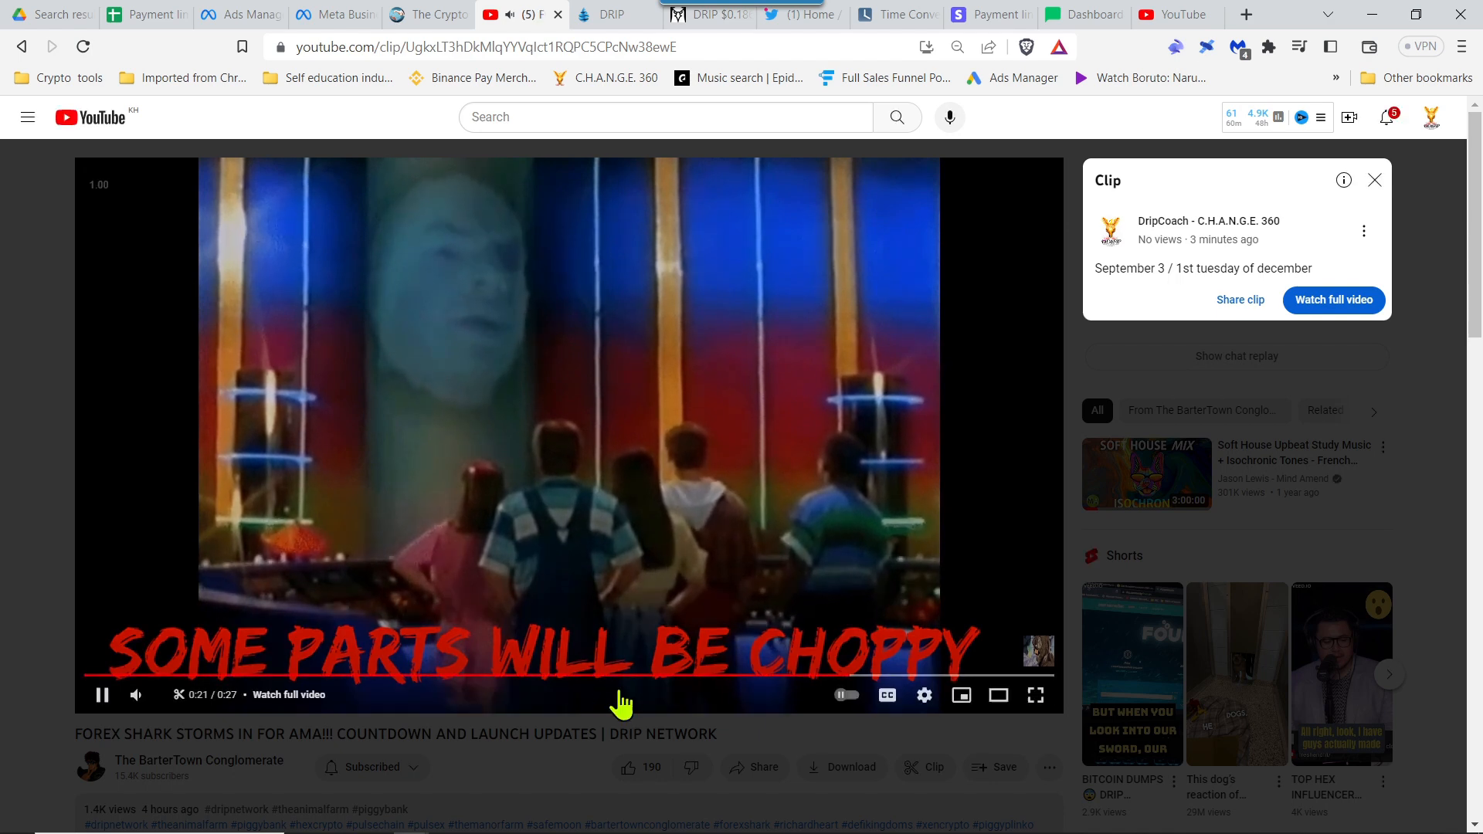
click(102, 693)
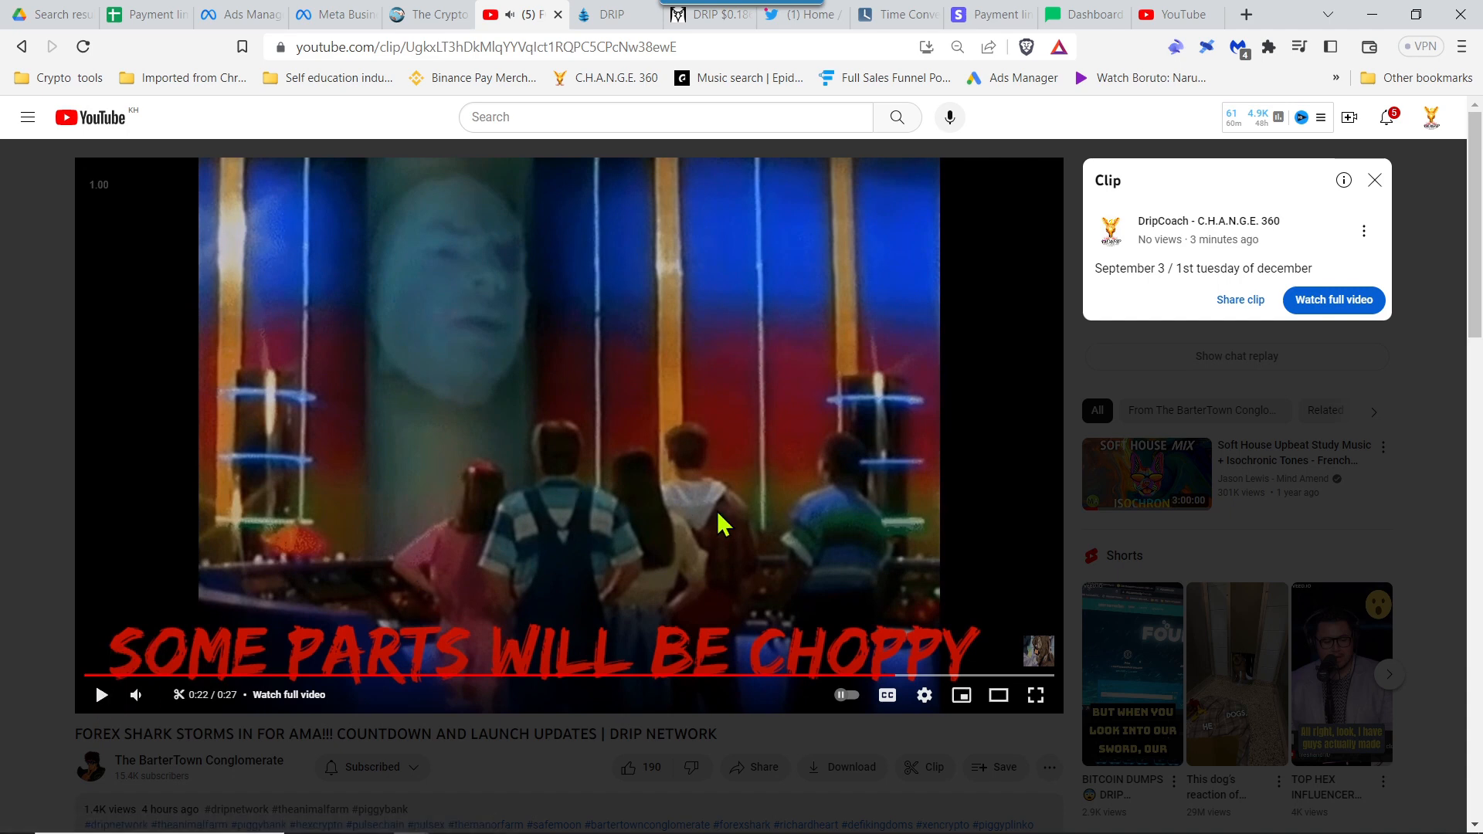
mouse_move(987, 584)
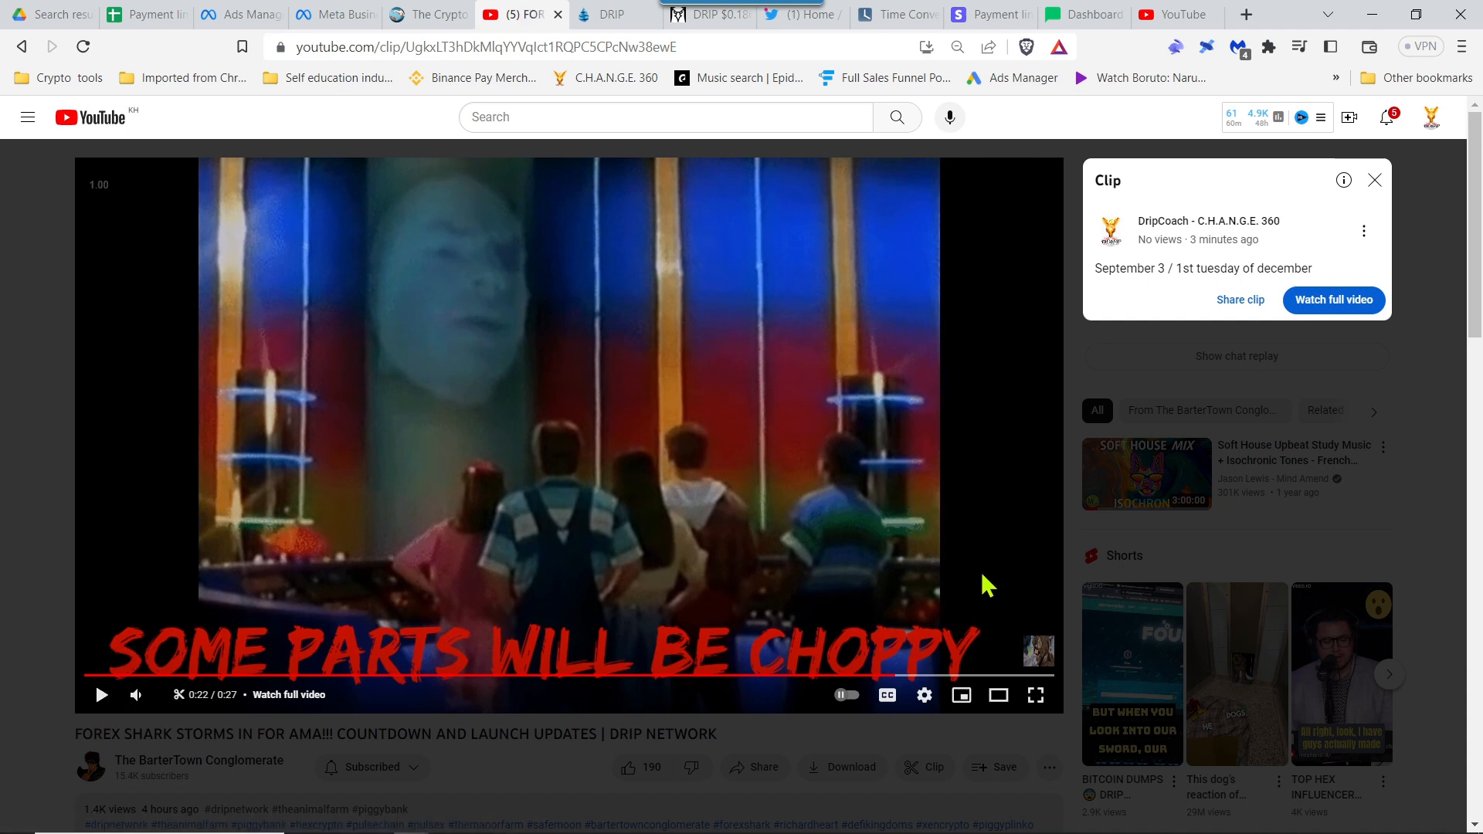
mouse_move(819, 580)
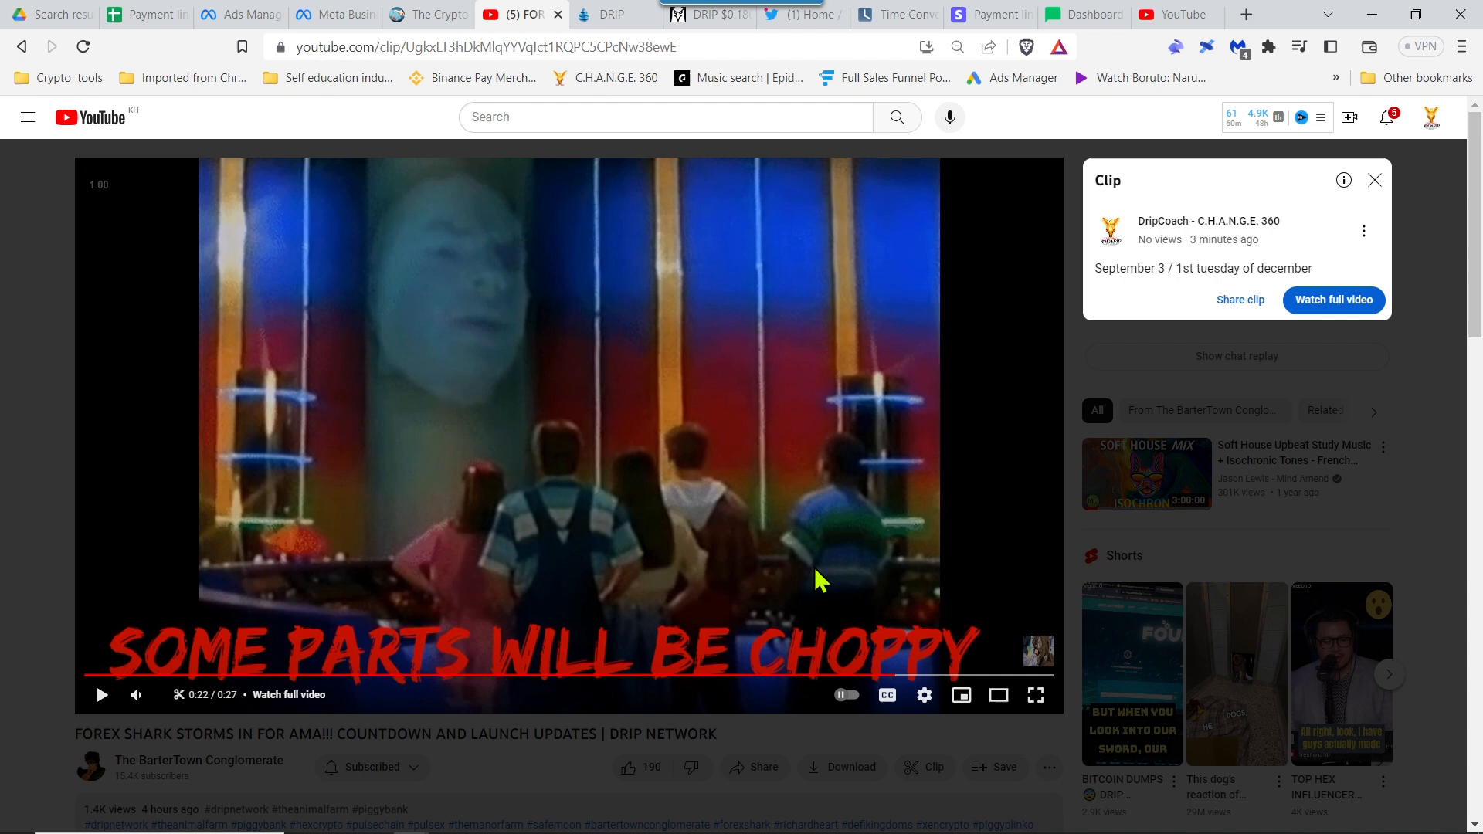
mouse_move(587, 605)
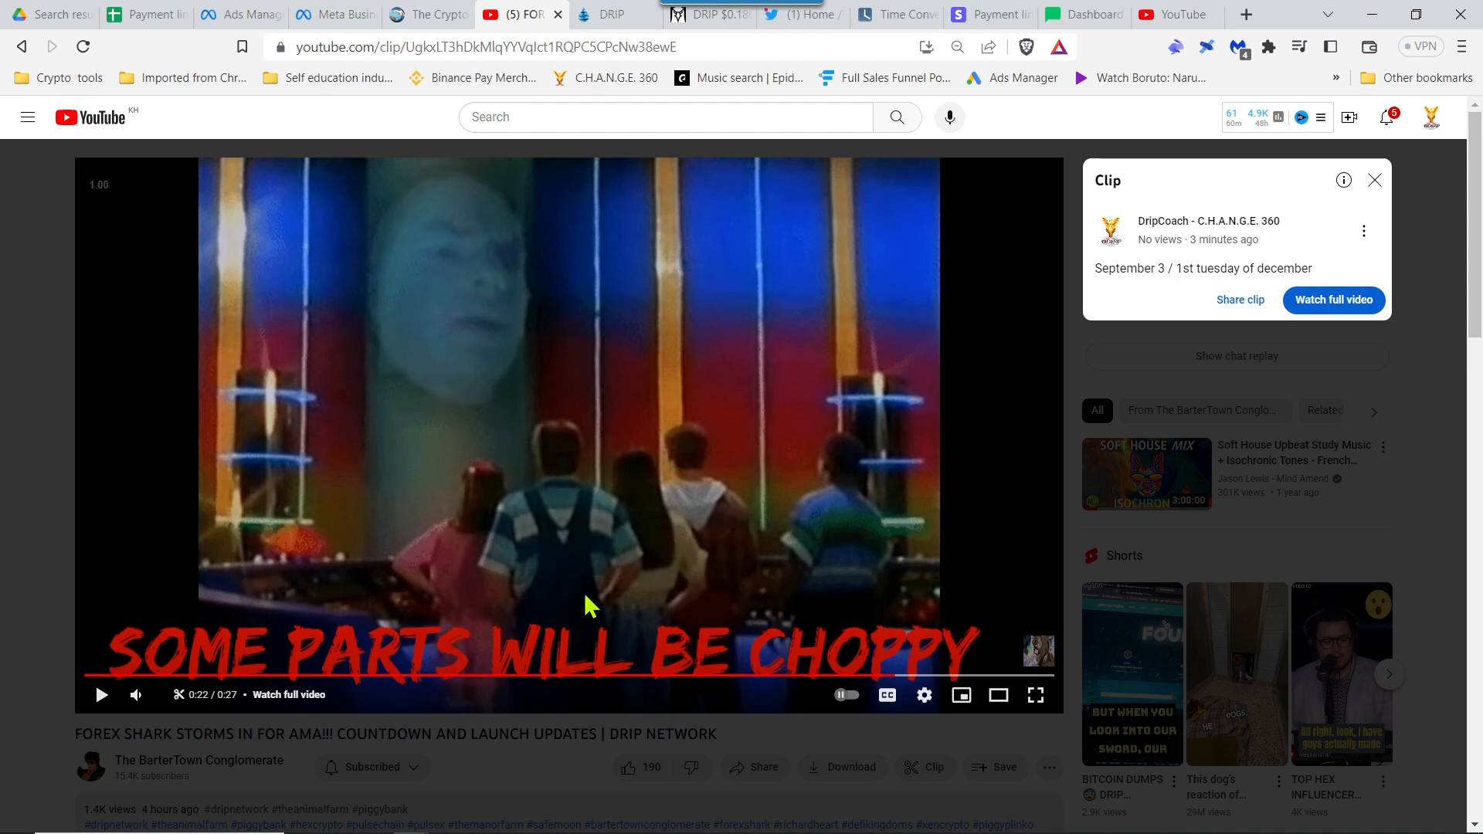
mouse_move(748, 483)
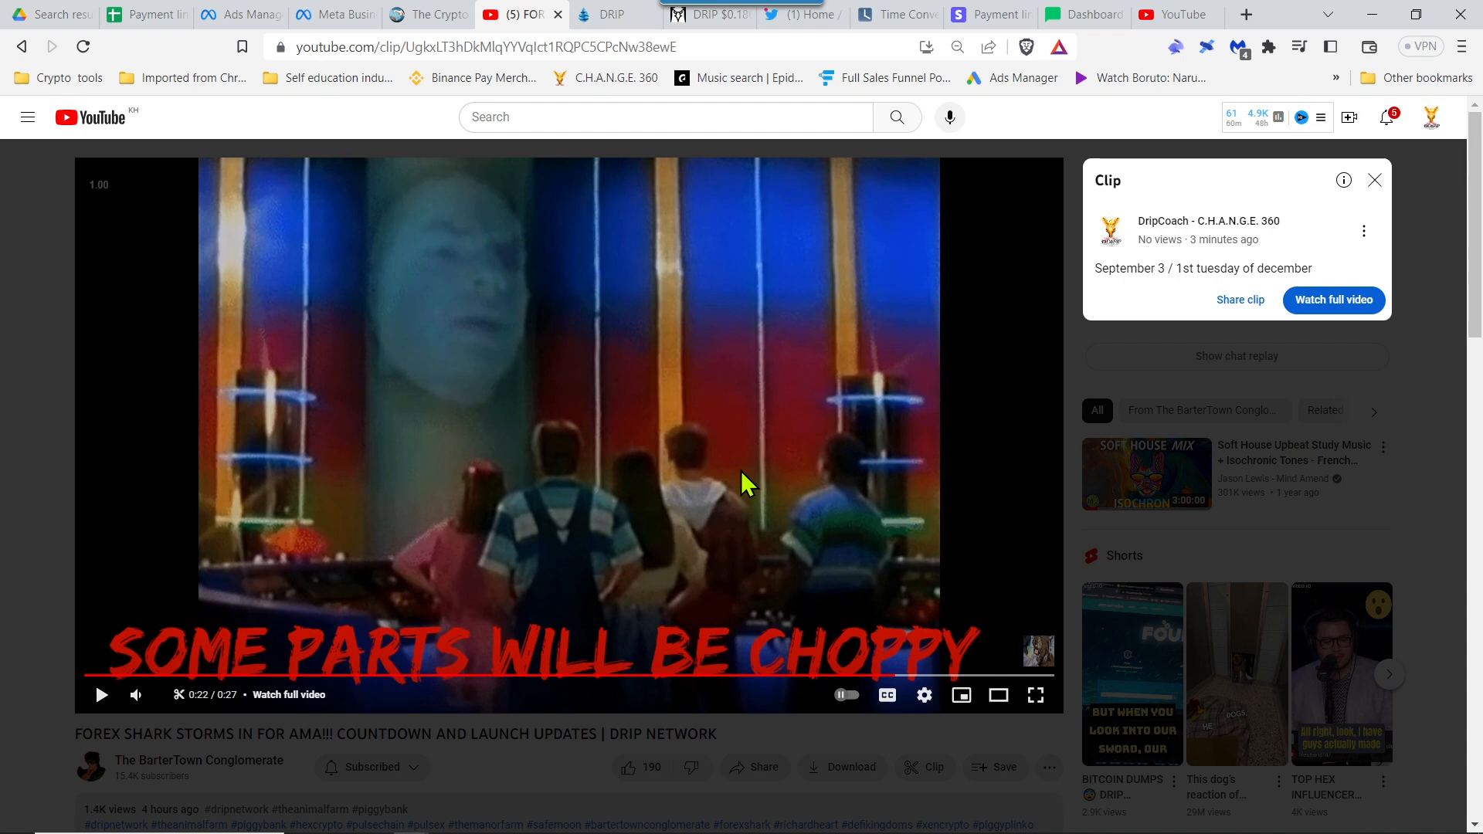
mouse_move(663, 102)
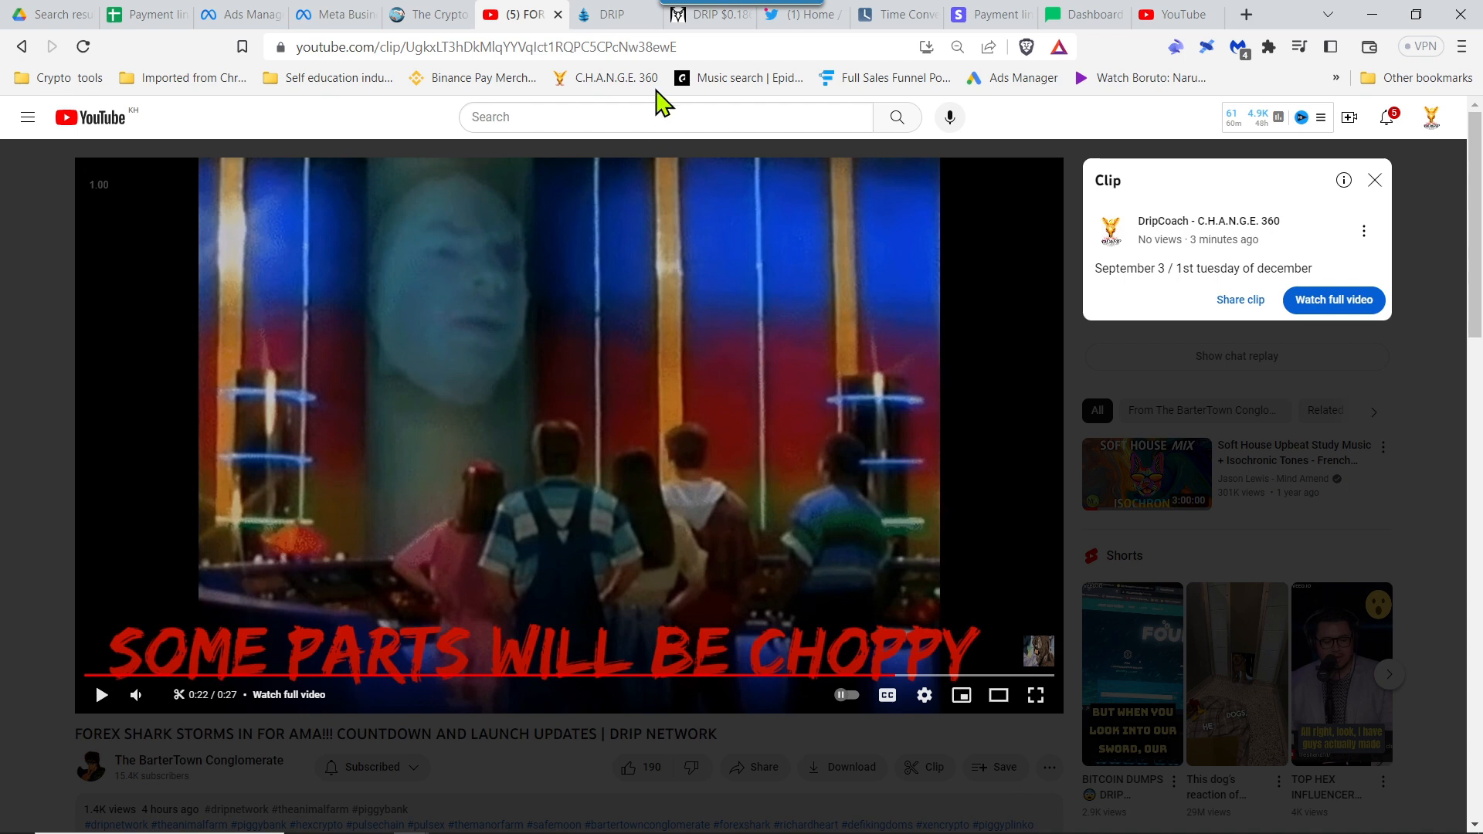
mouse_move(709, 15)
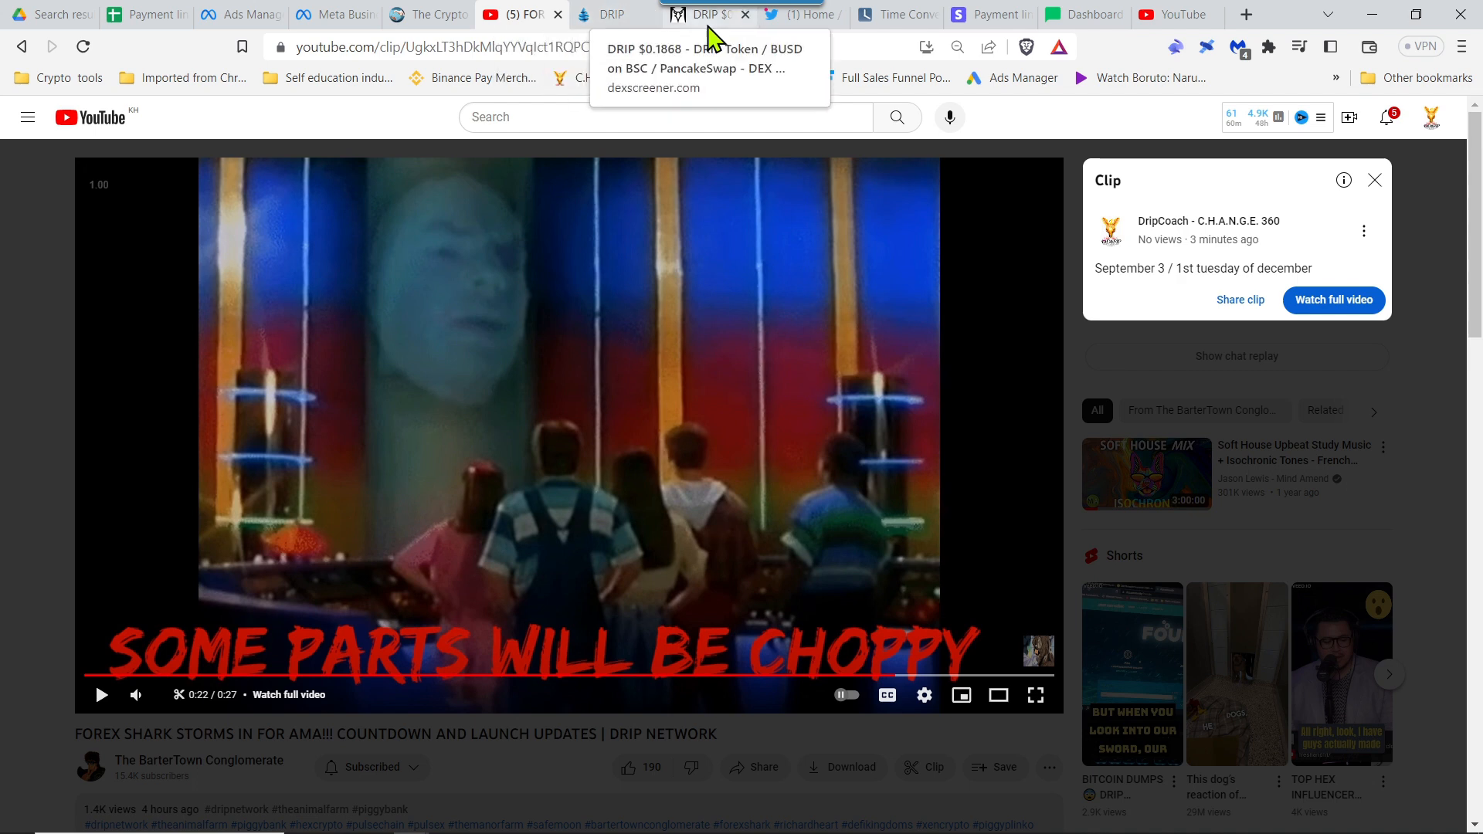
Show the DRIP/BUSD 1D chart with 24-hour stats and pan to the latest candles
click(705, 13)
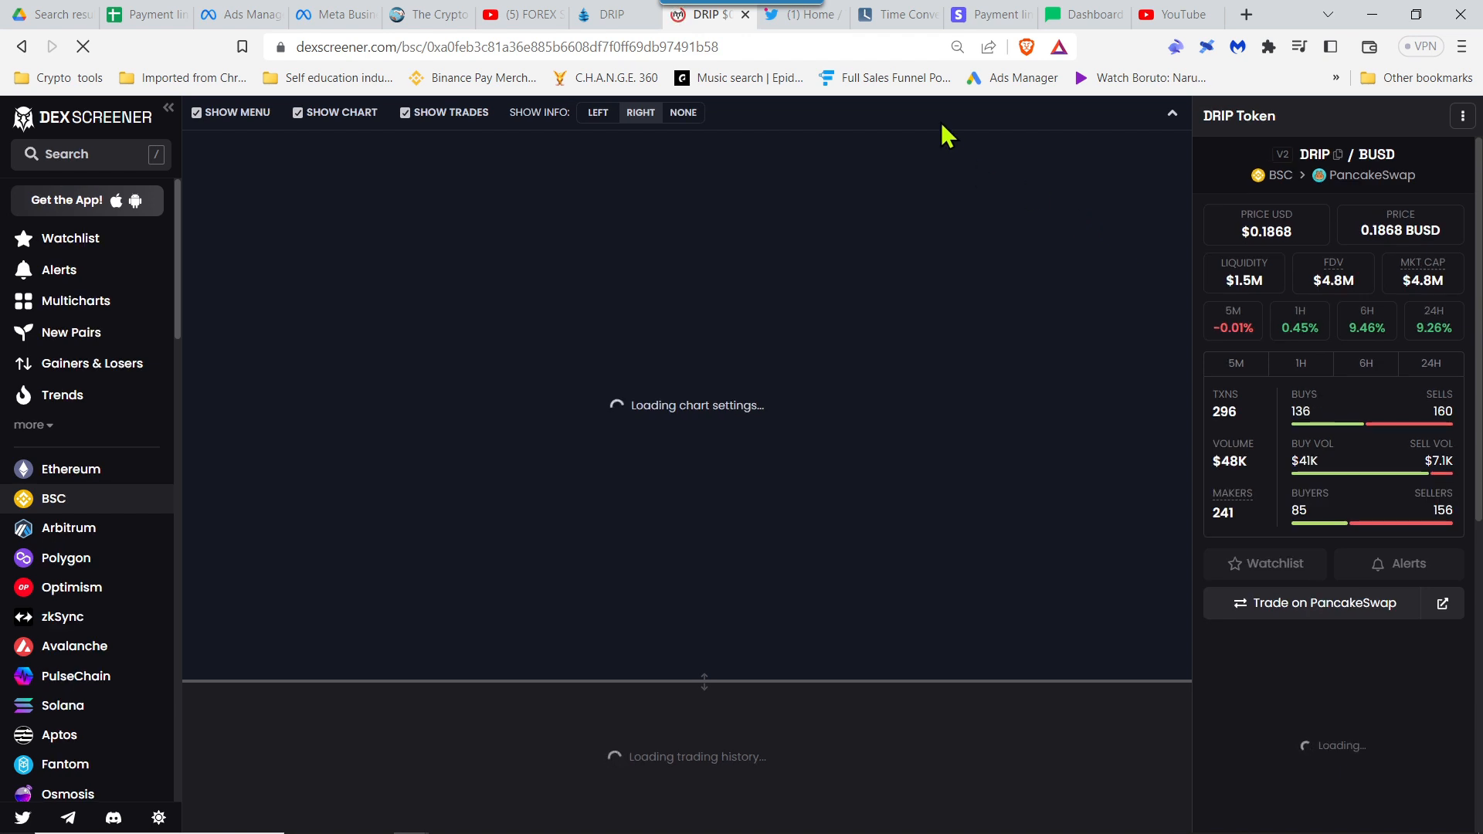
click(610, 14)
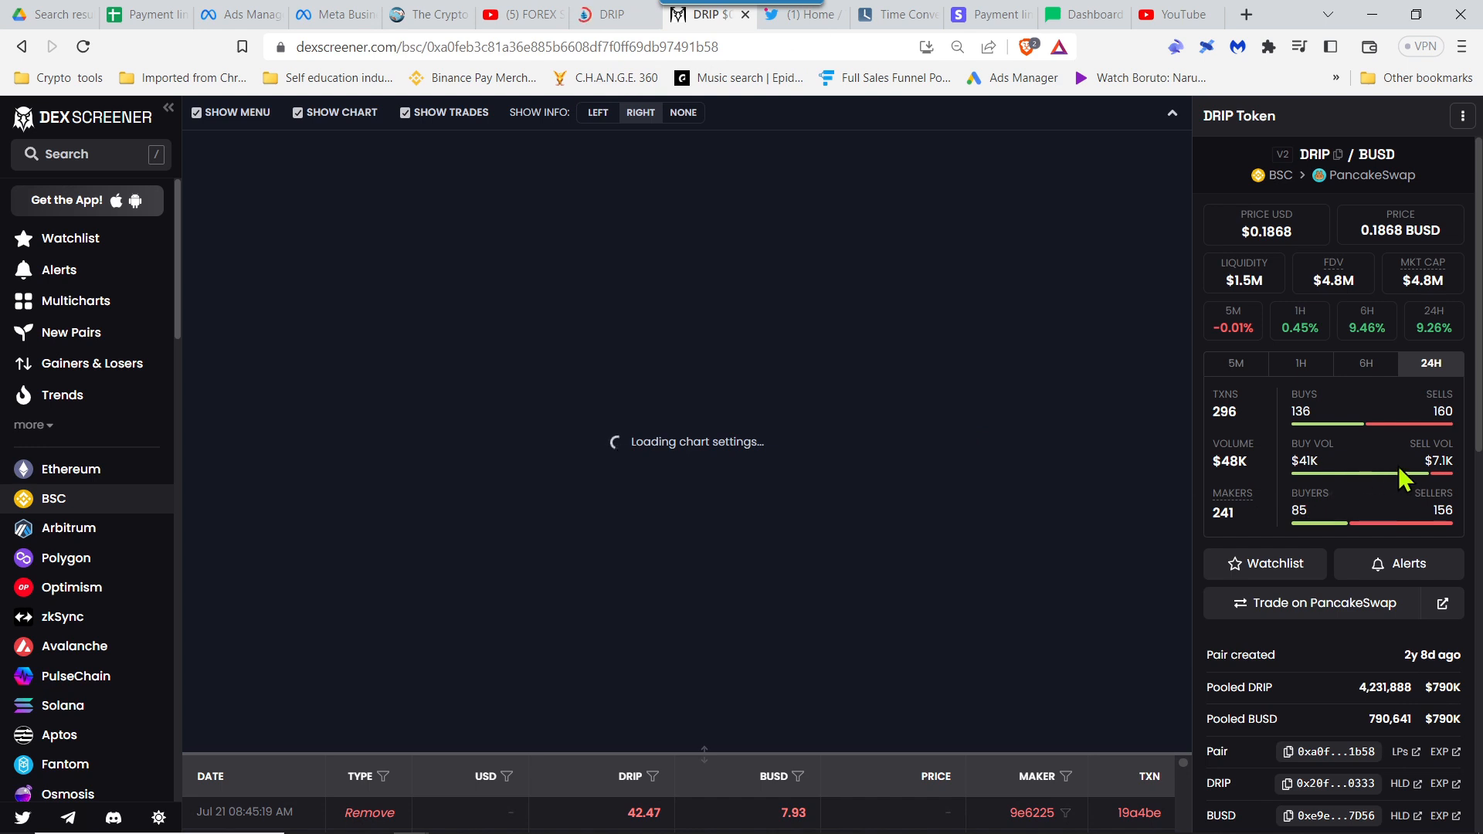
click(1265, 562)
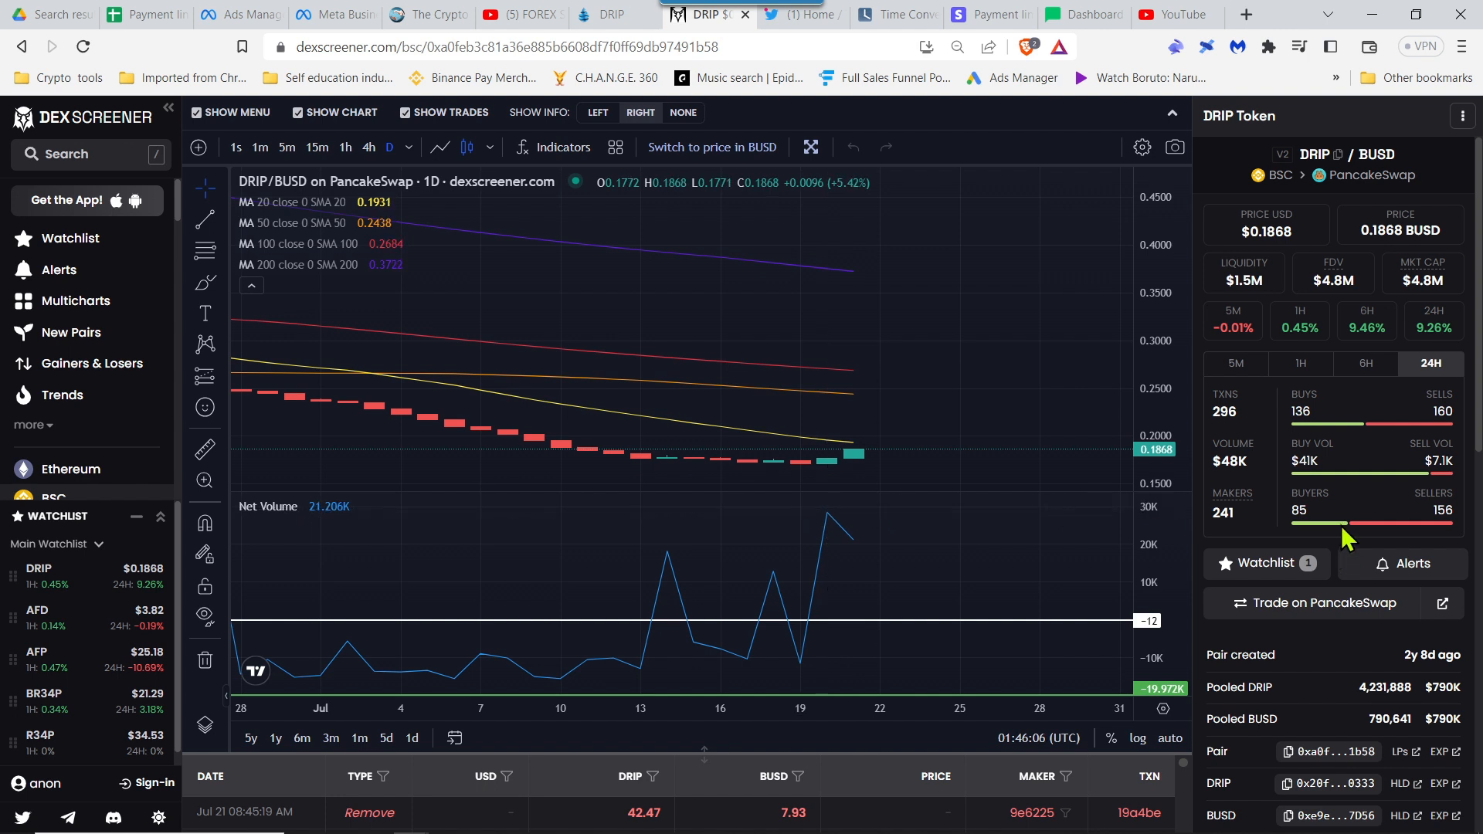
mouse_move(1347, 524)
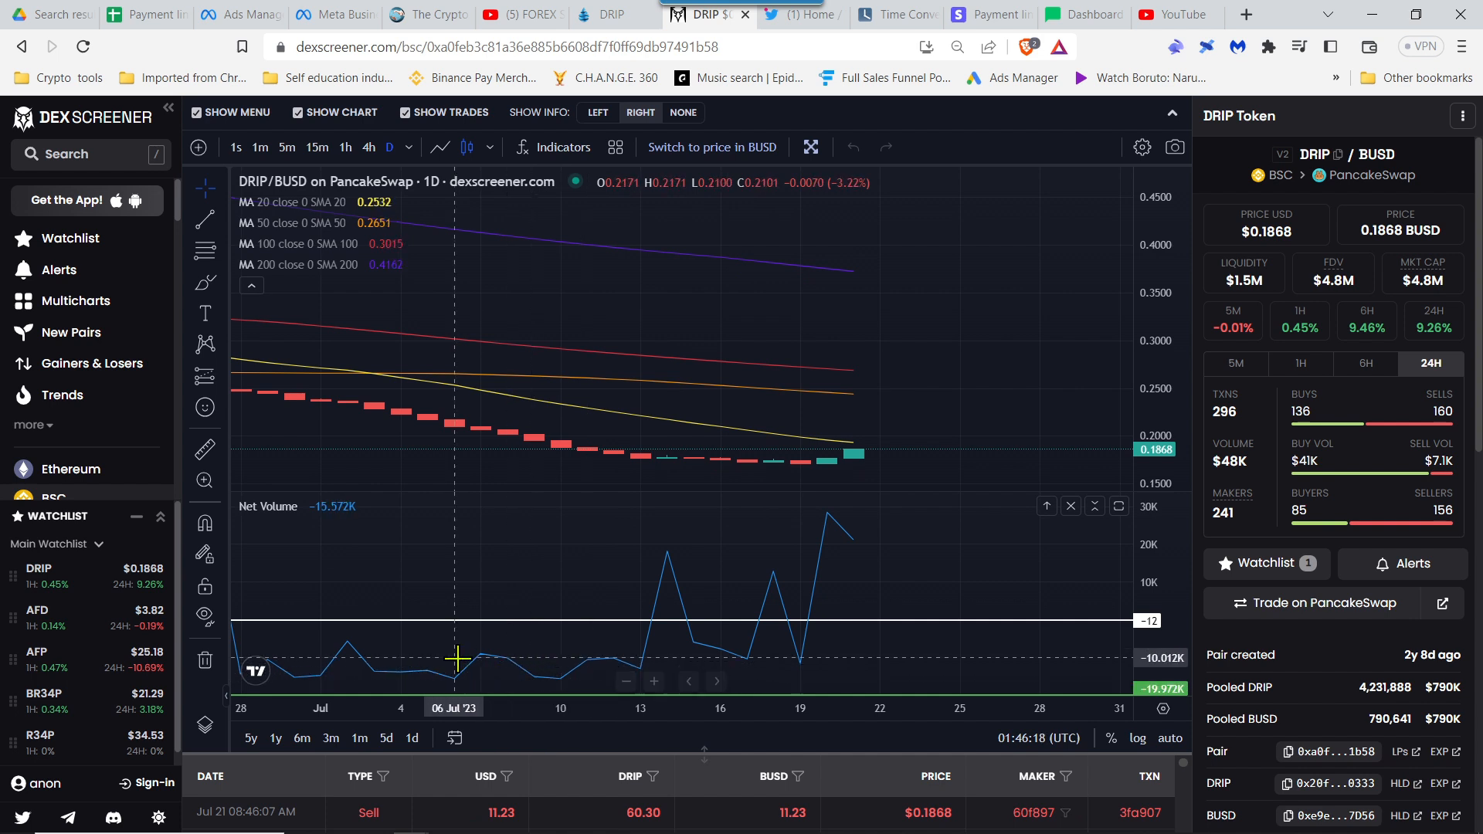
mouse_move(691, 646)
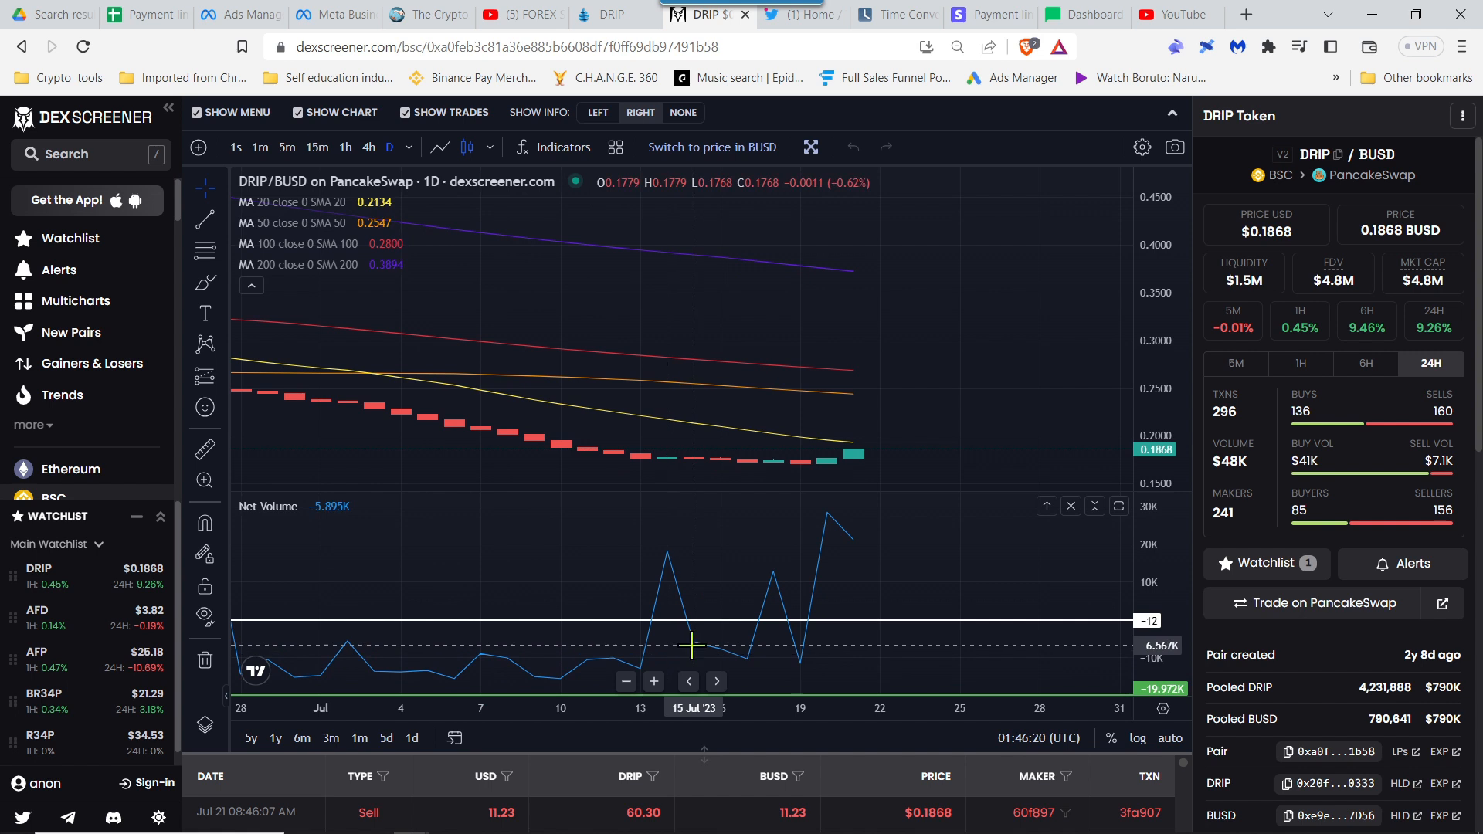
mouse_move(959, 488)
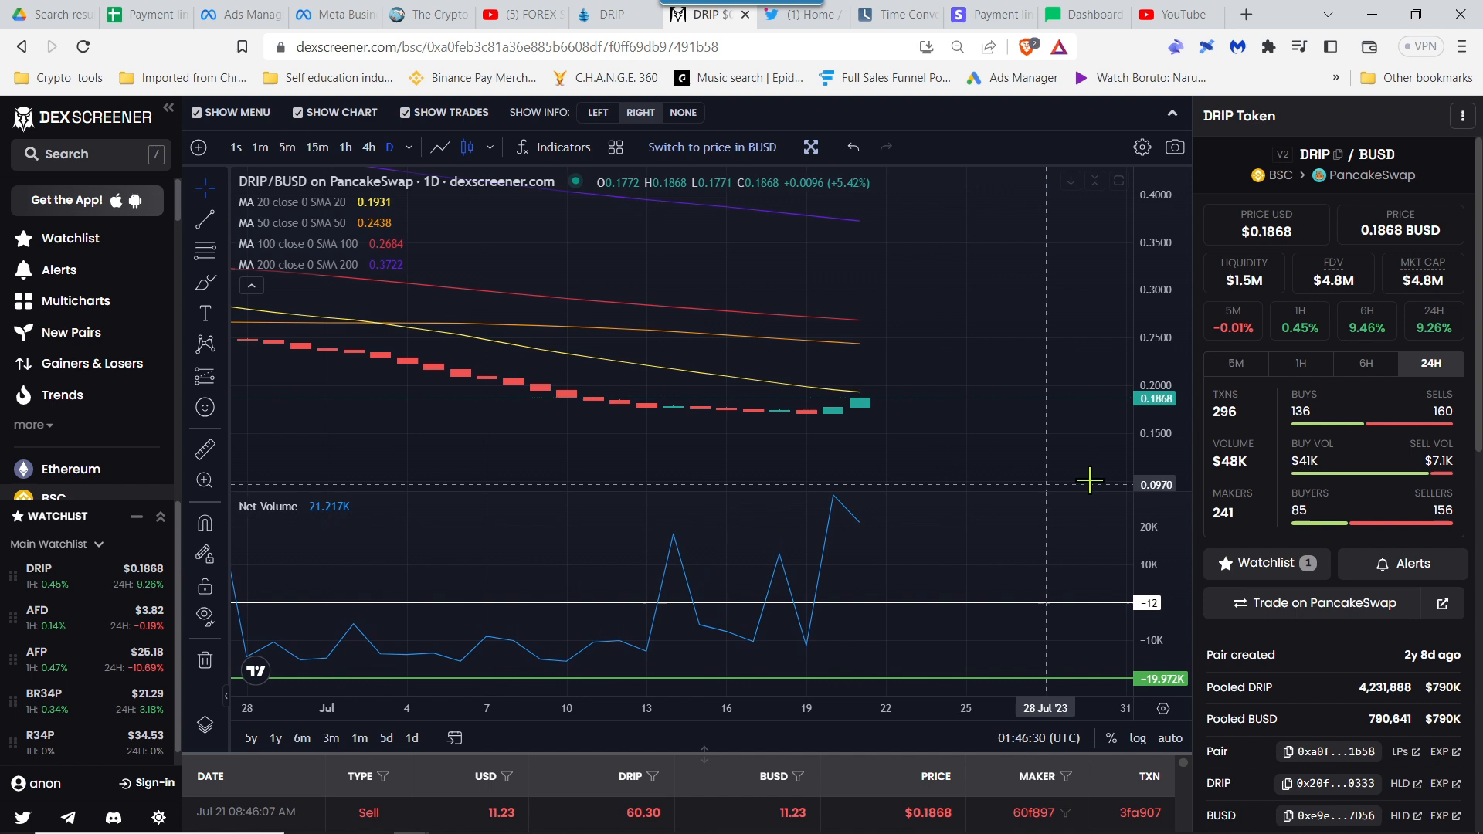
mouse_move(1318, 461)
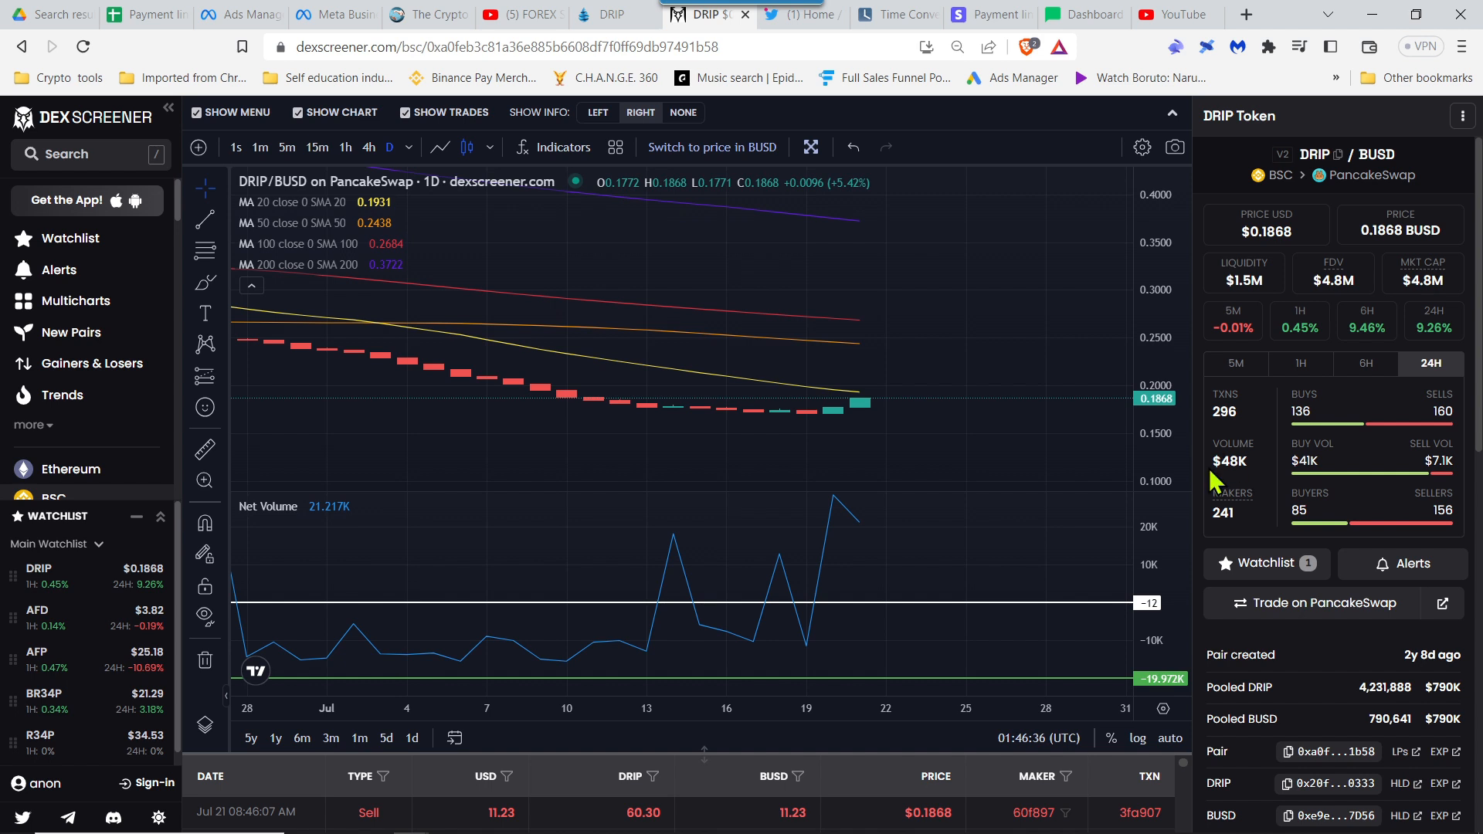
mouse_move(719, 102)
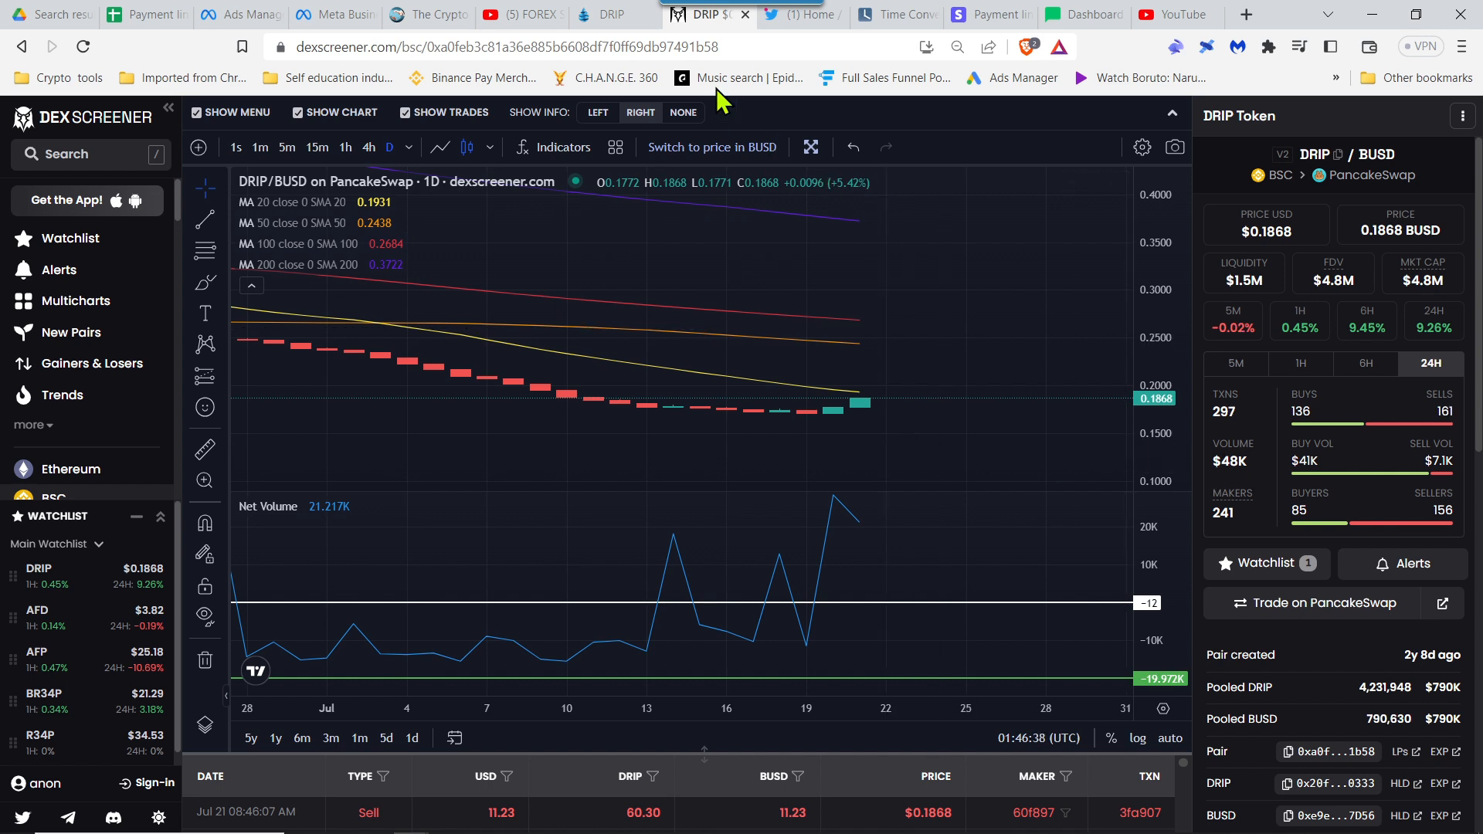
mouse_move(776, 303)
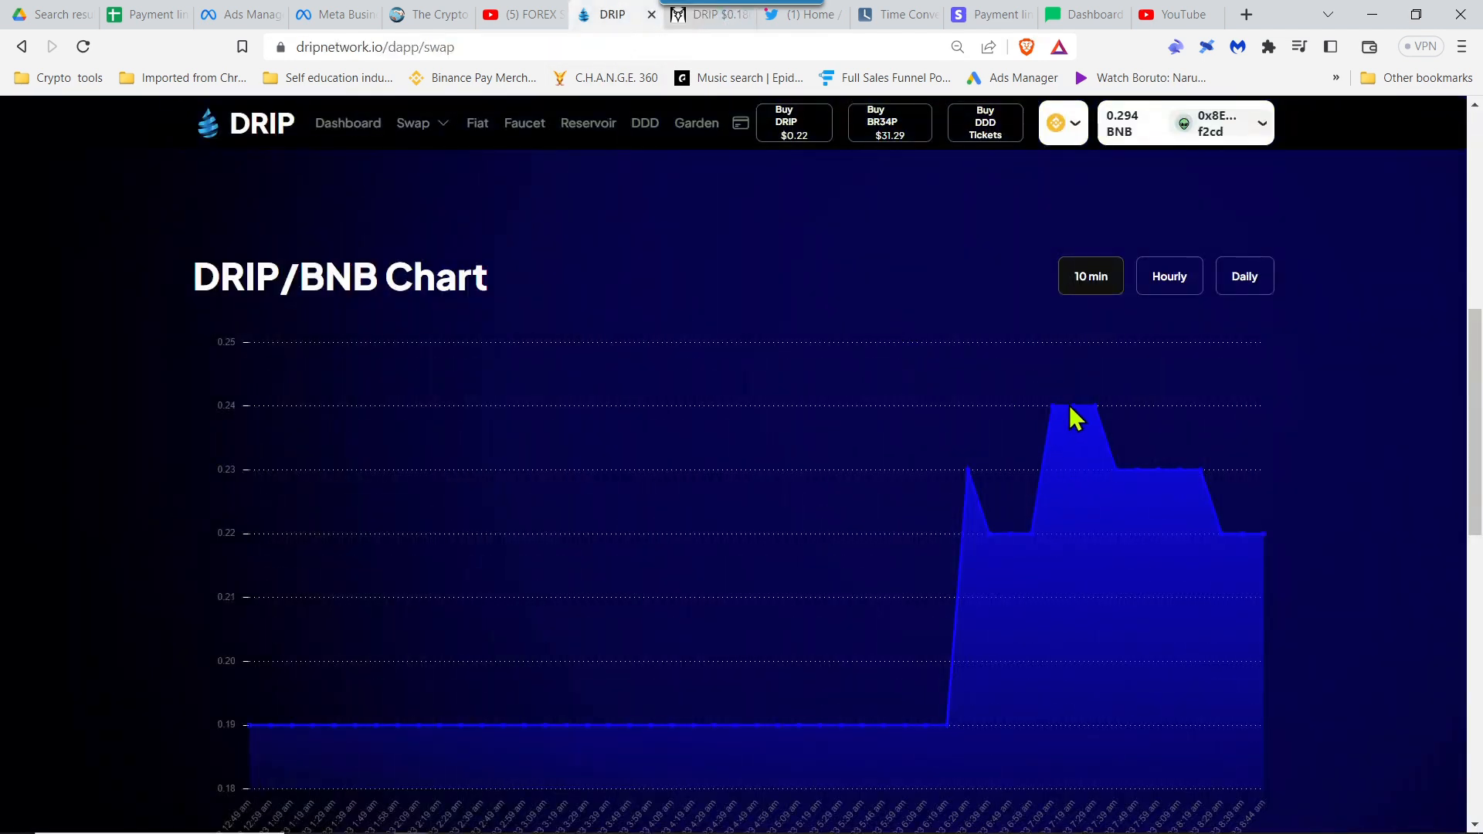
mouse_move(1240, 538)
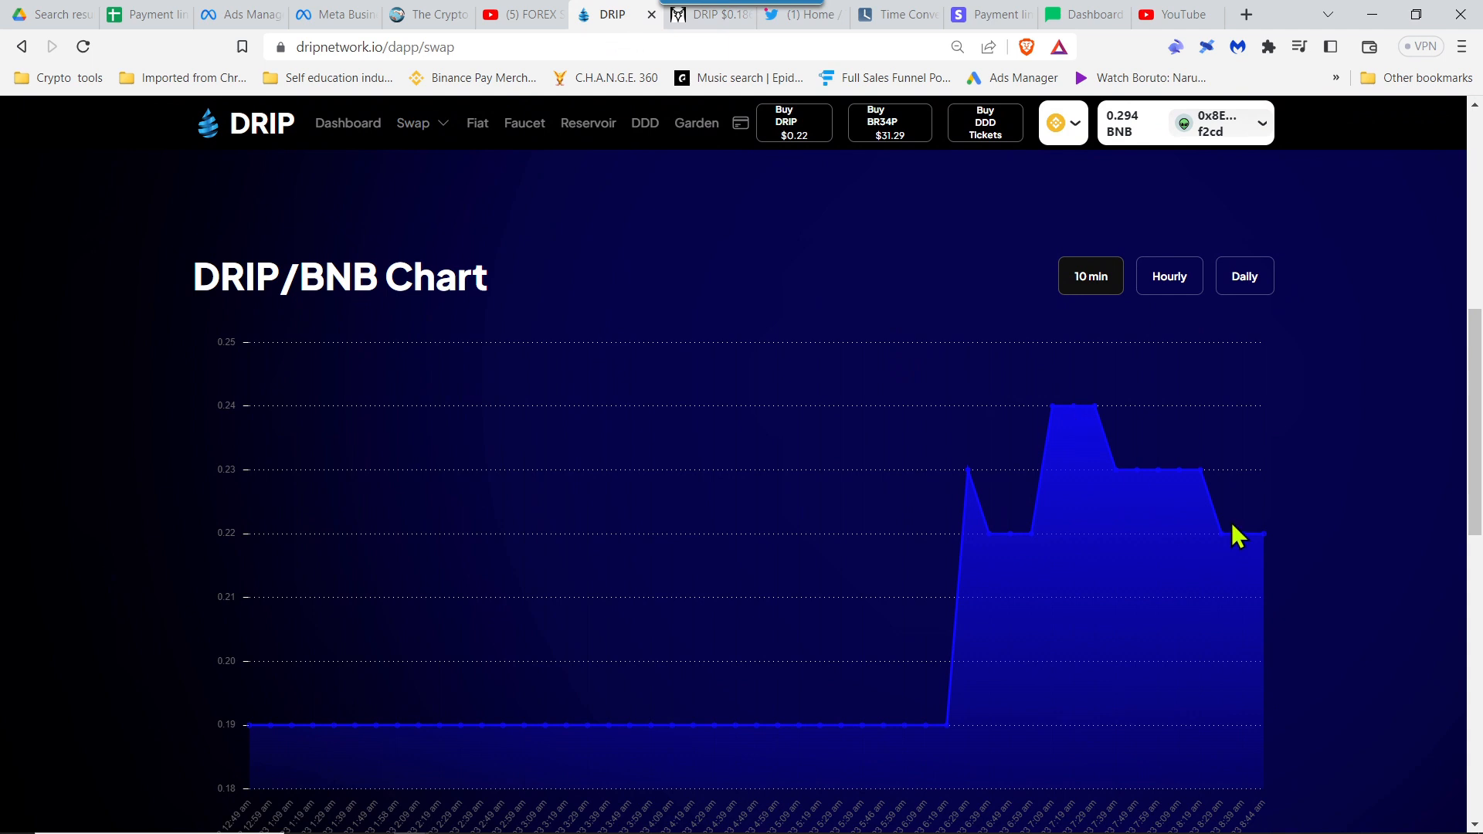
mouse_move(1093, 426)
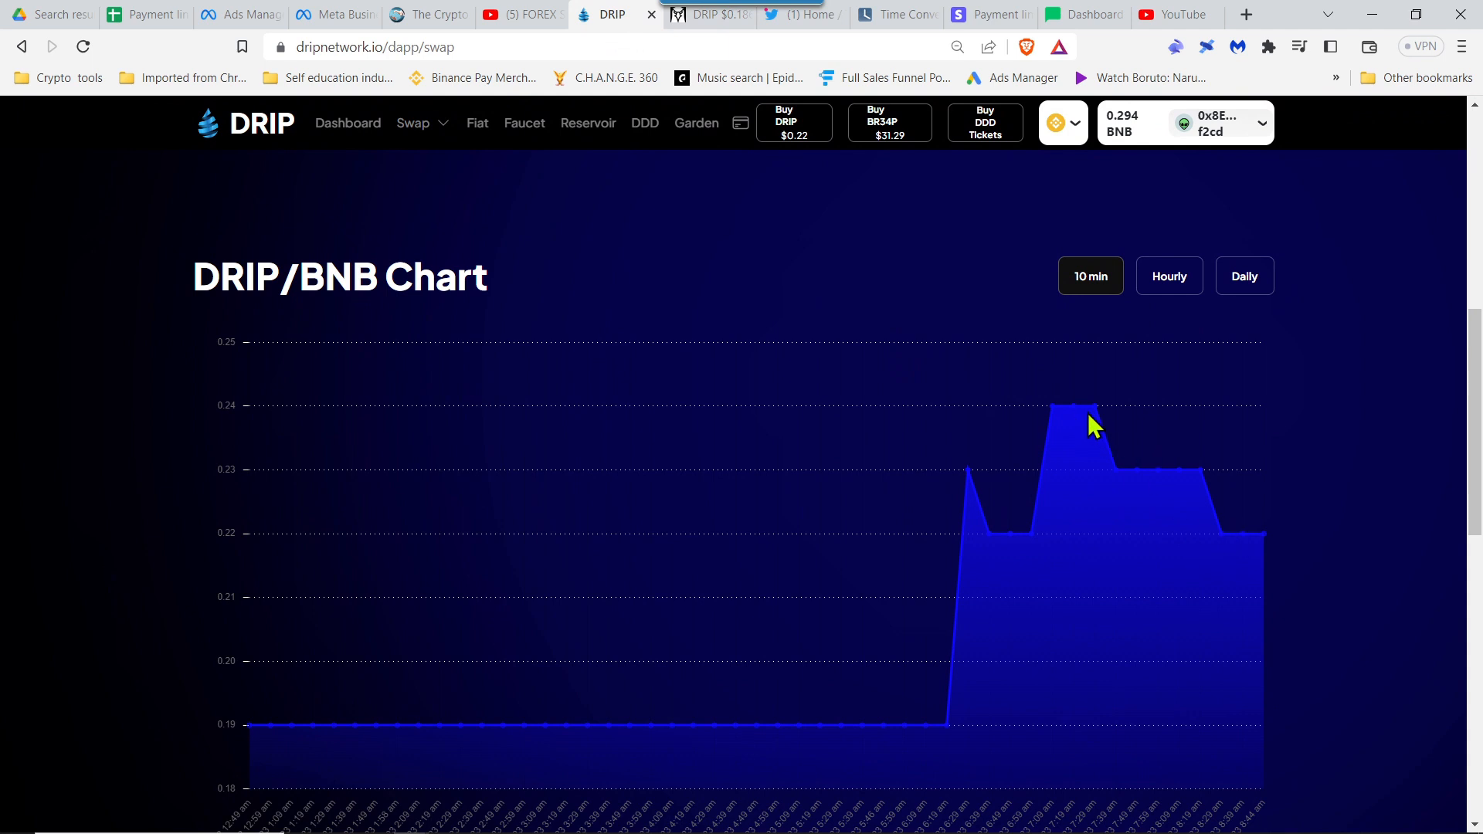
mouse_move(1084, 423)
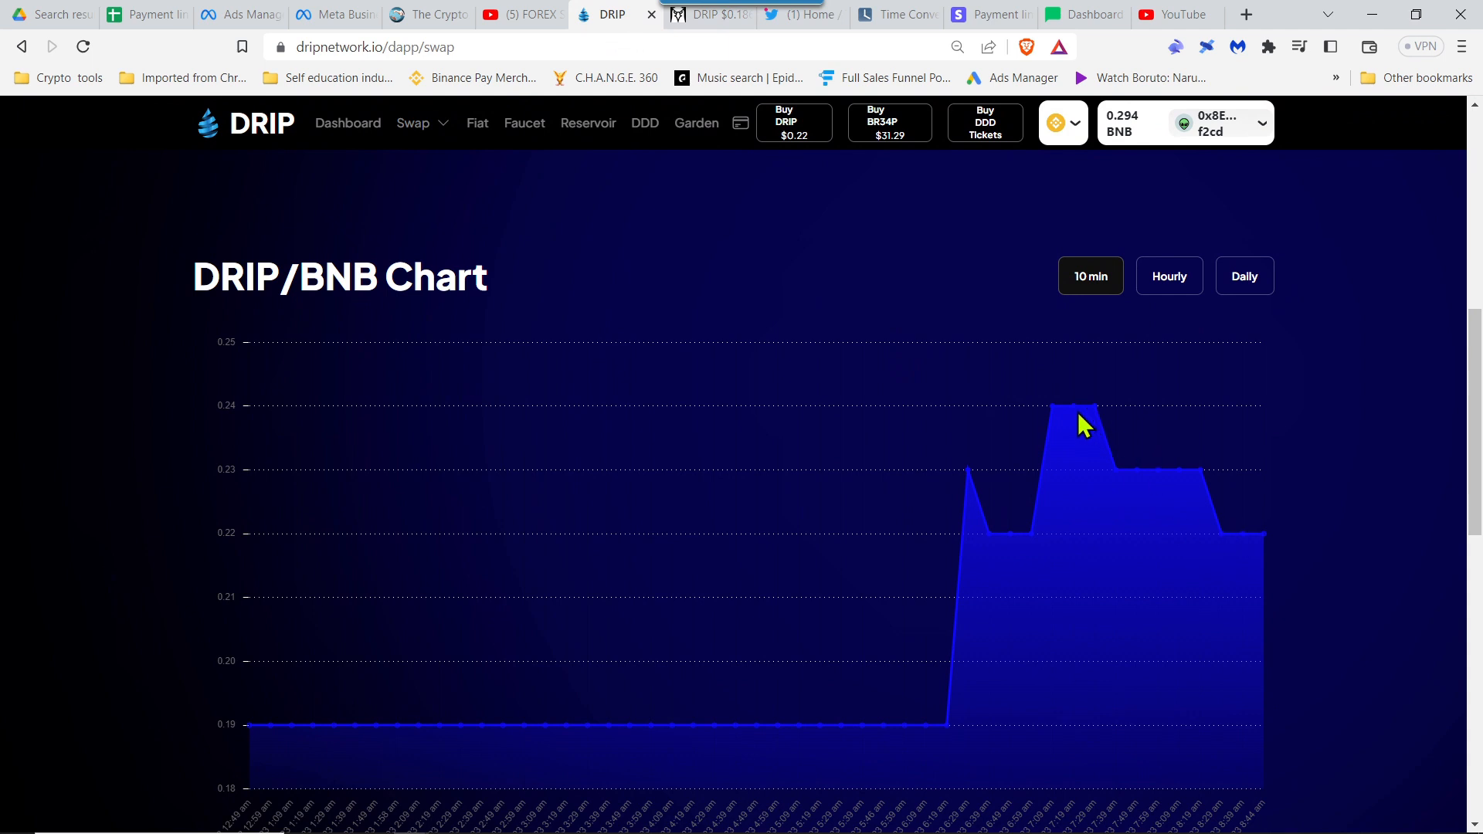
mouse_move(1048, 428)
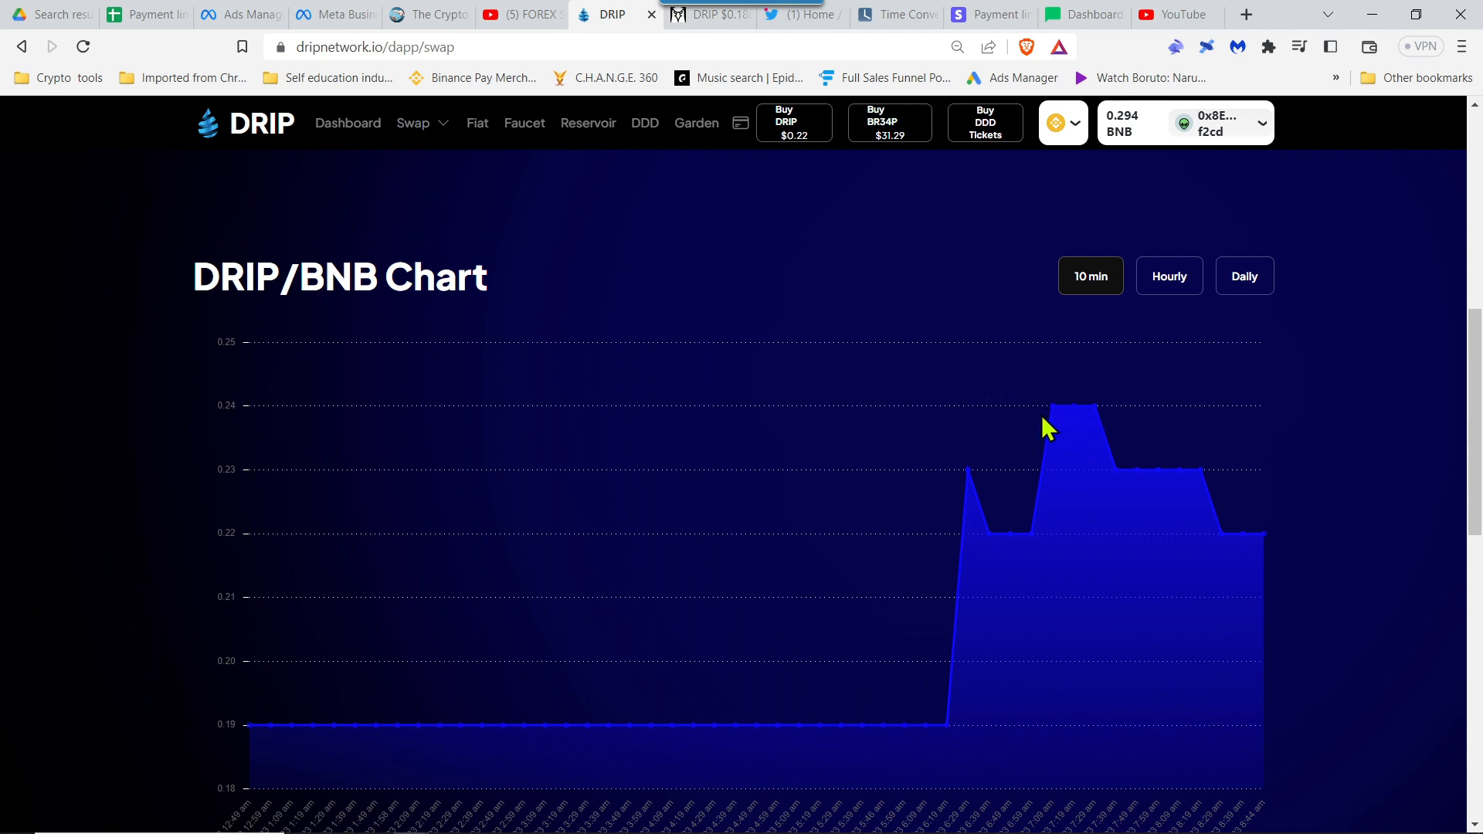
mouse_move(1084, 433)
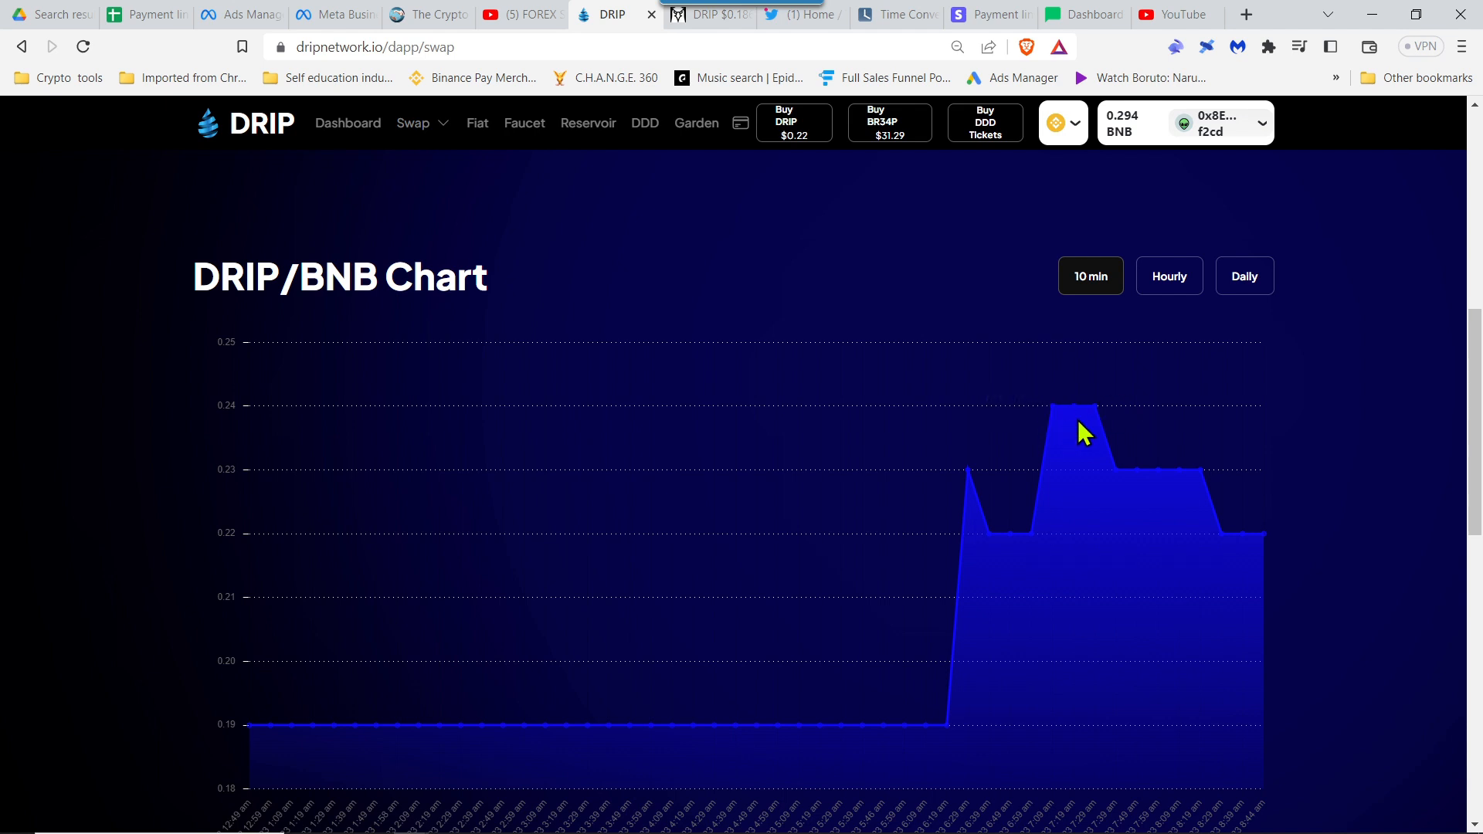
mouse_move(1024, 501)
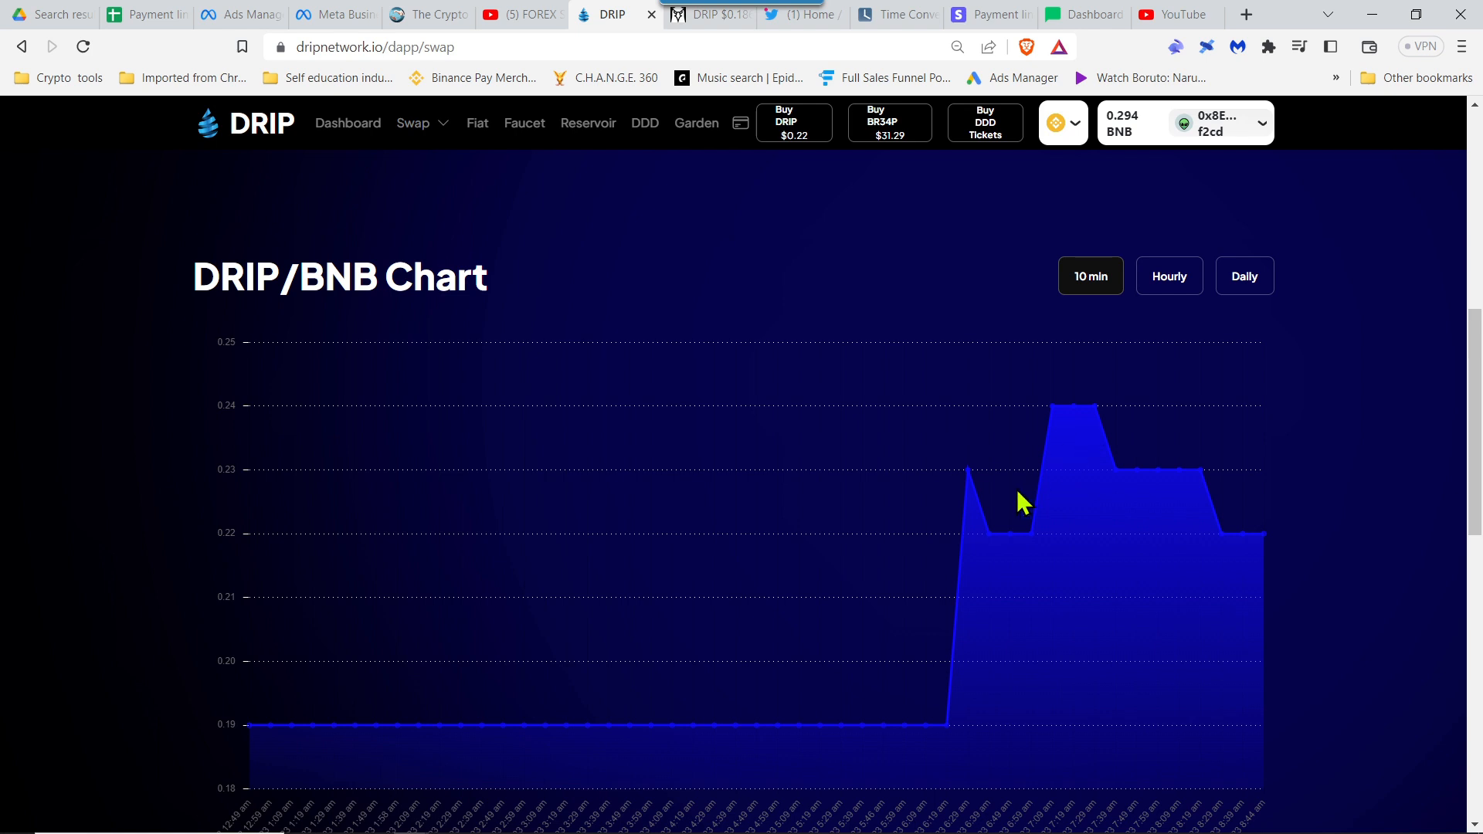
mouse_move(1052, 478)
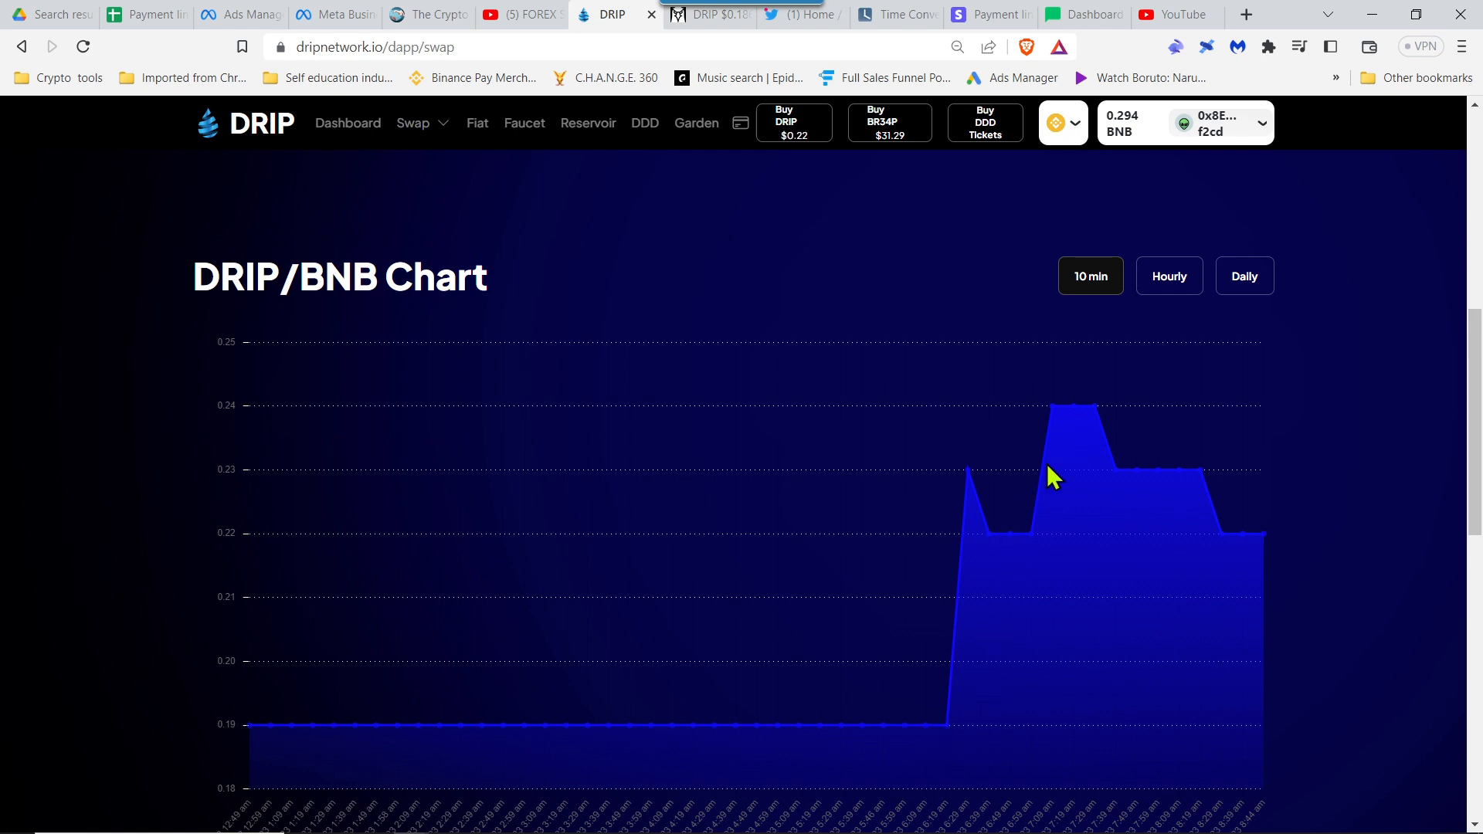
mouse_move(1083, 400)
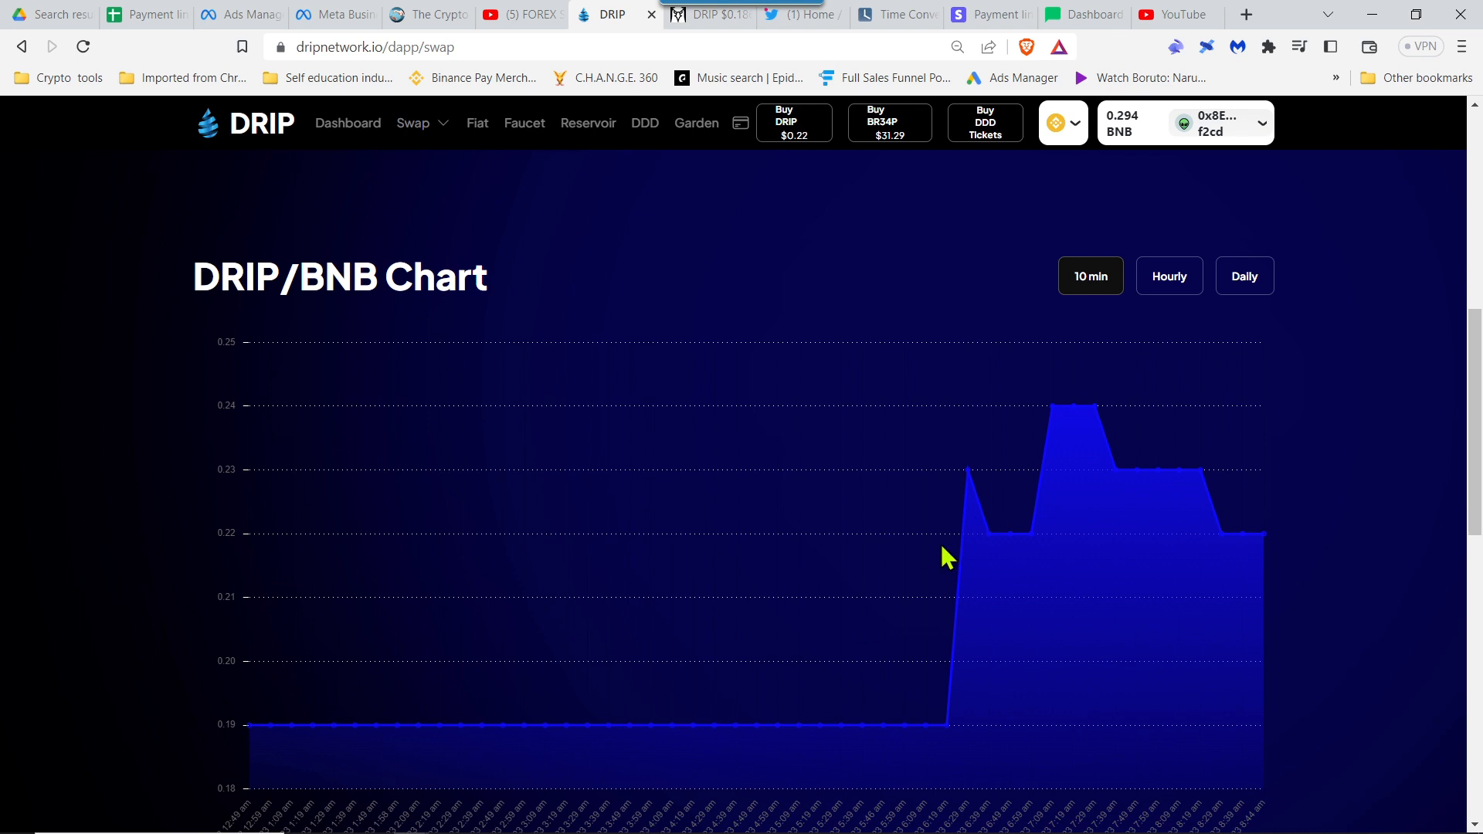
mouse_move(1080, 518)
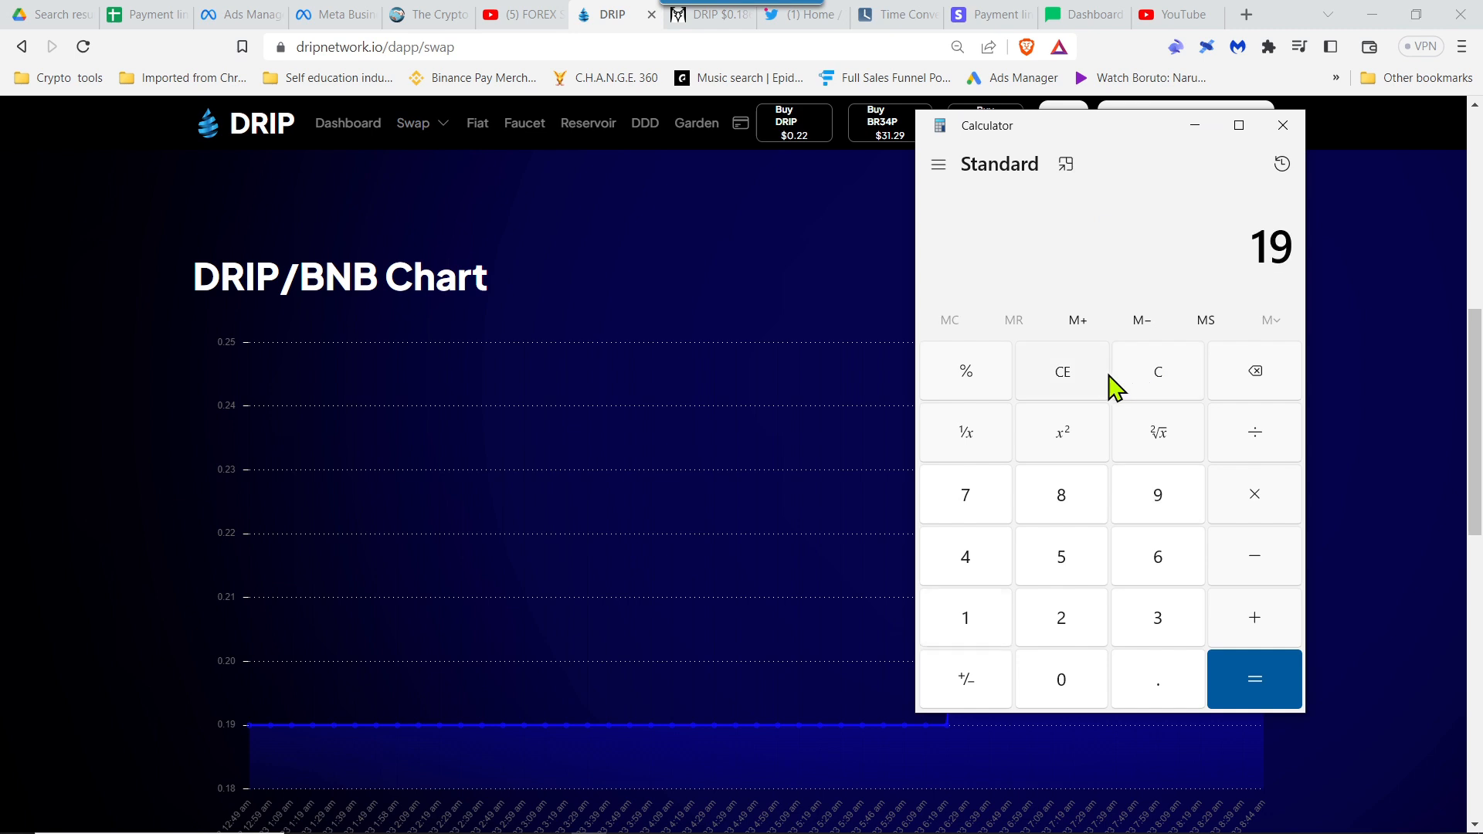
Compute 19 ÷ 24 ≈ 0.79 in Calculator and close it to reveal the DRIP/BNB chart
click(1255, 432)
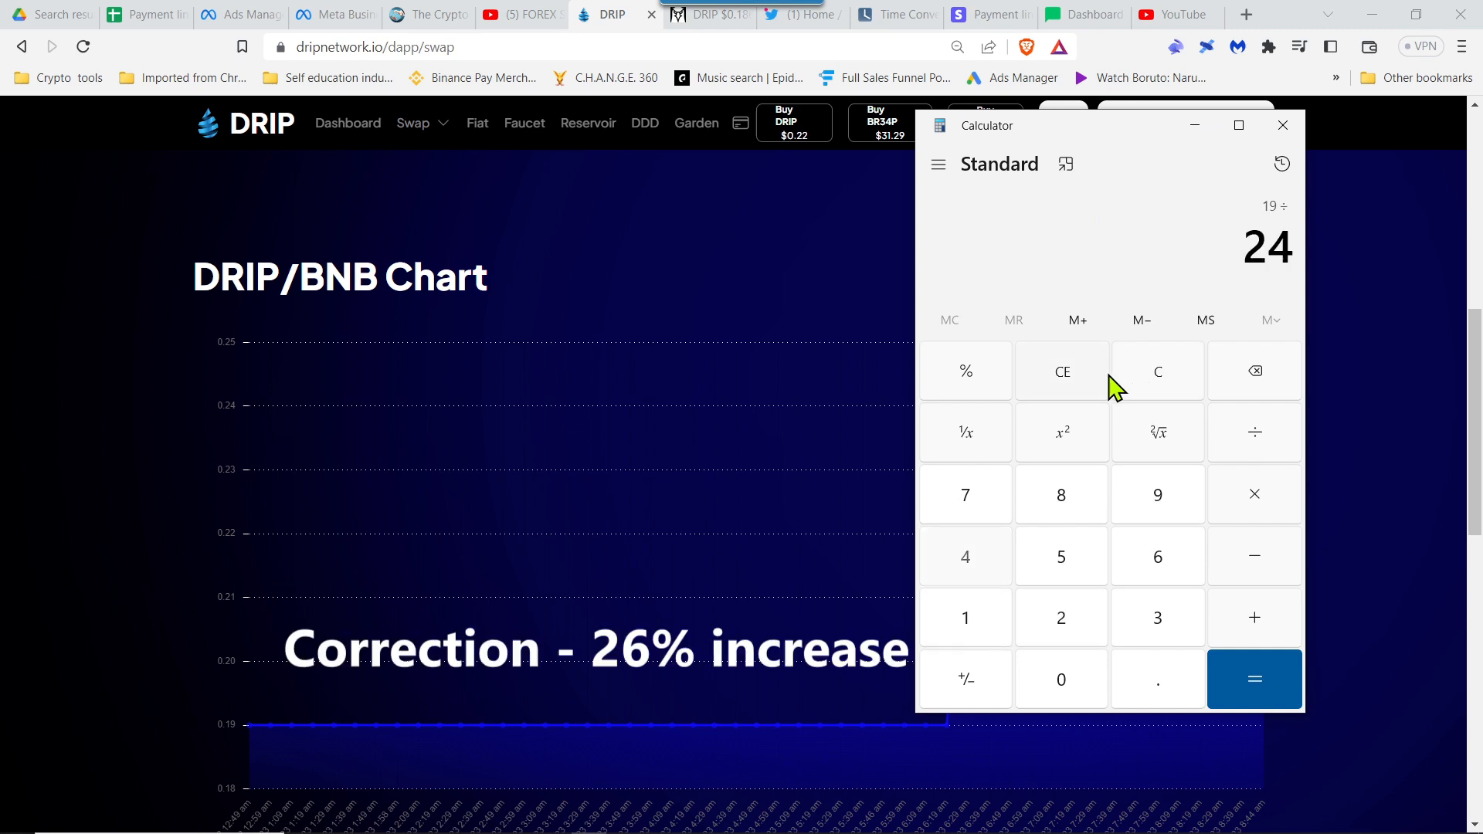
click(1255, 680)
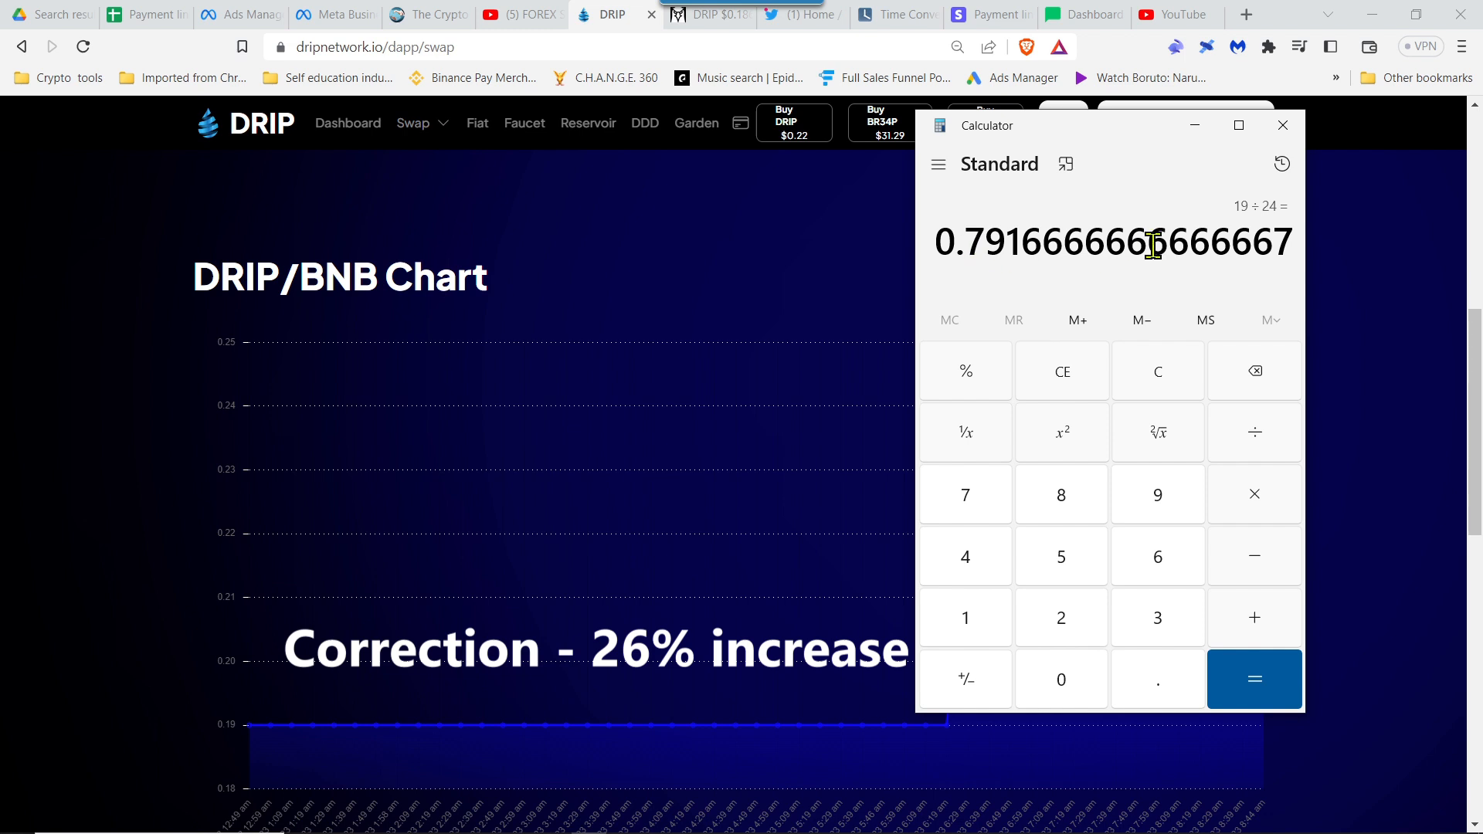
click(1283, 124)
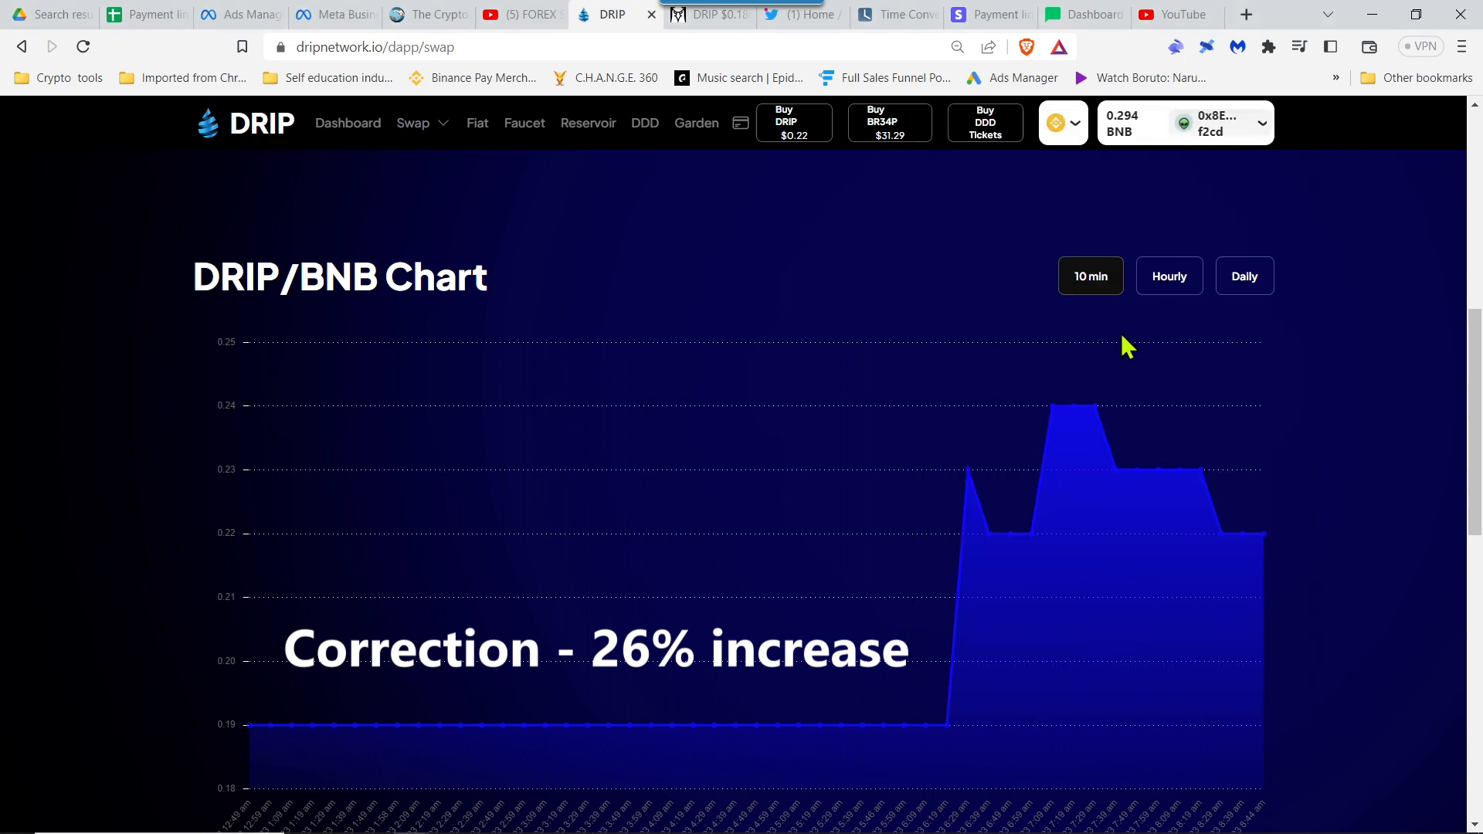
mouse_move(1011, 476)
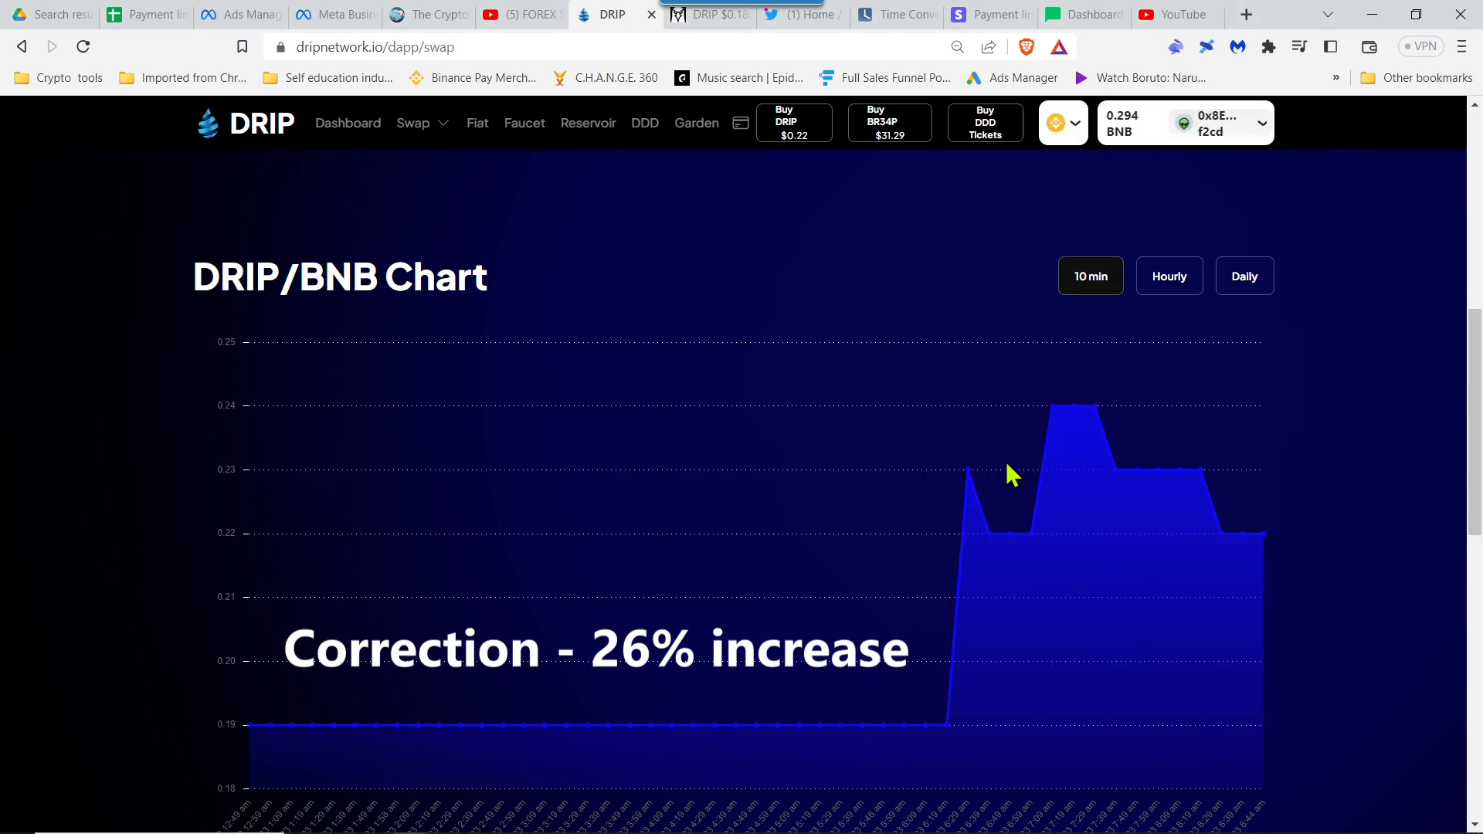
mouse_move(924, 526)
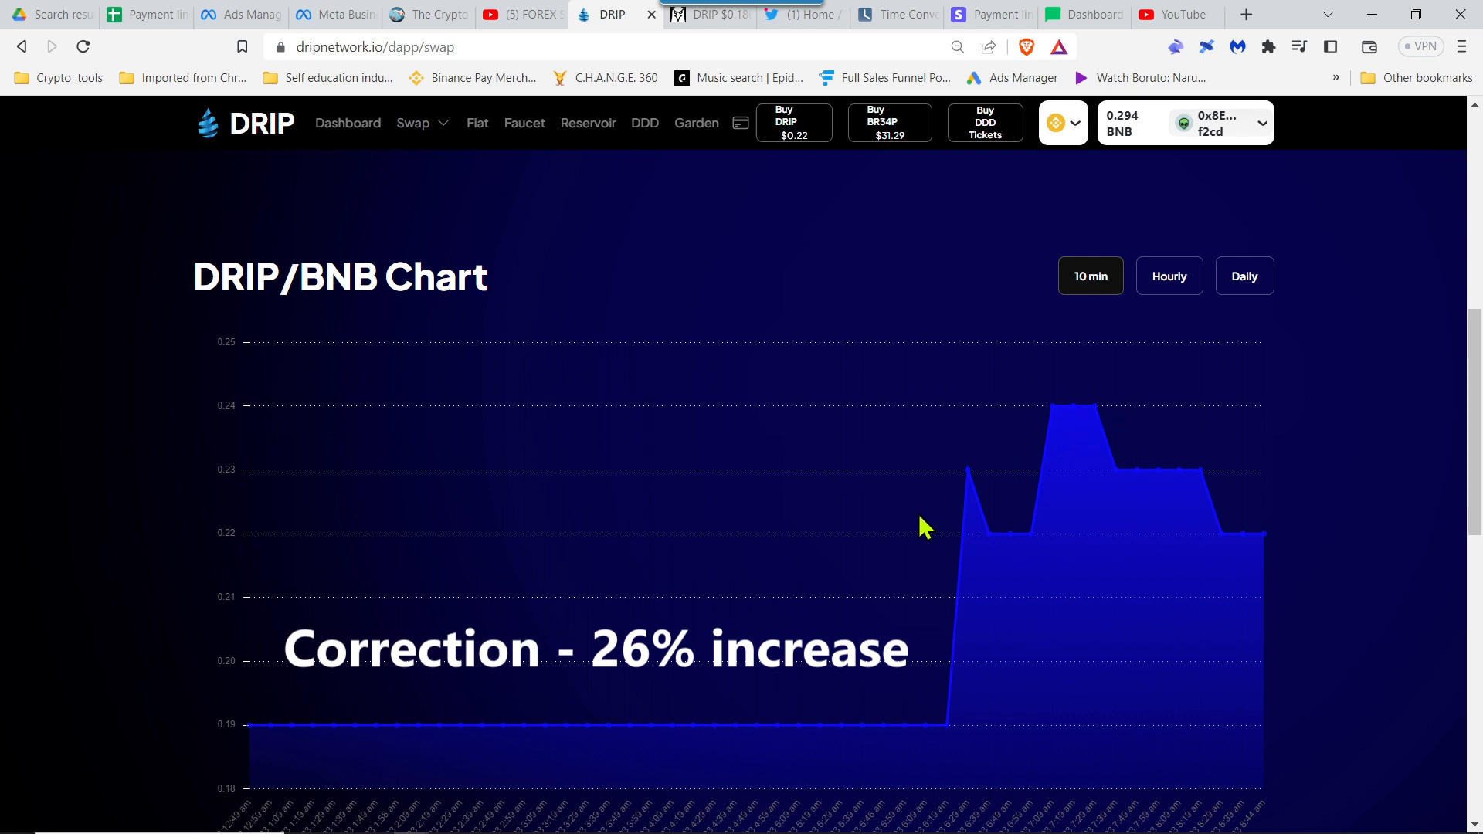
mouse_move(1083, 419)
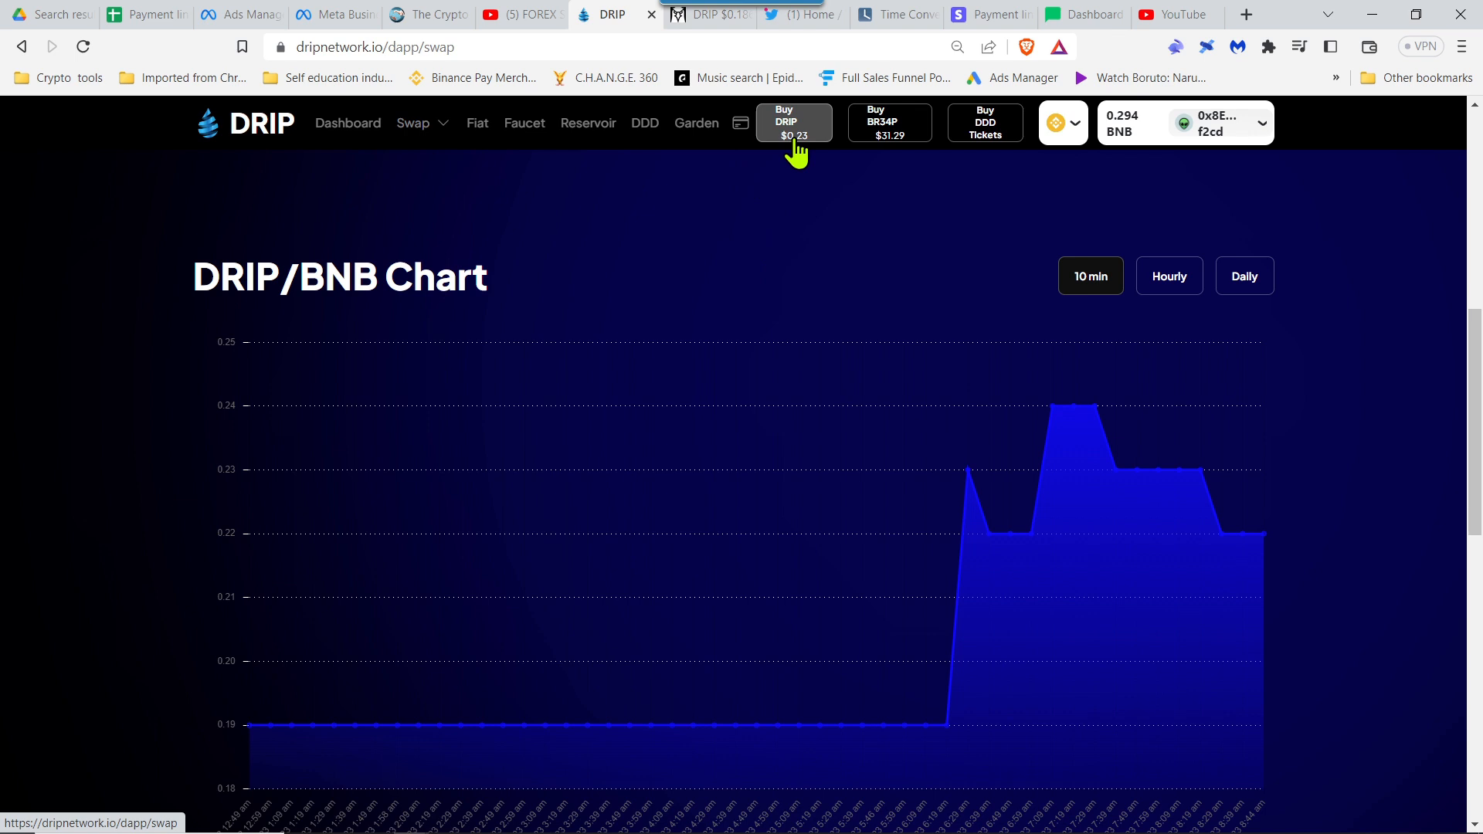
mouse_move(833, 316)
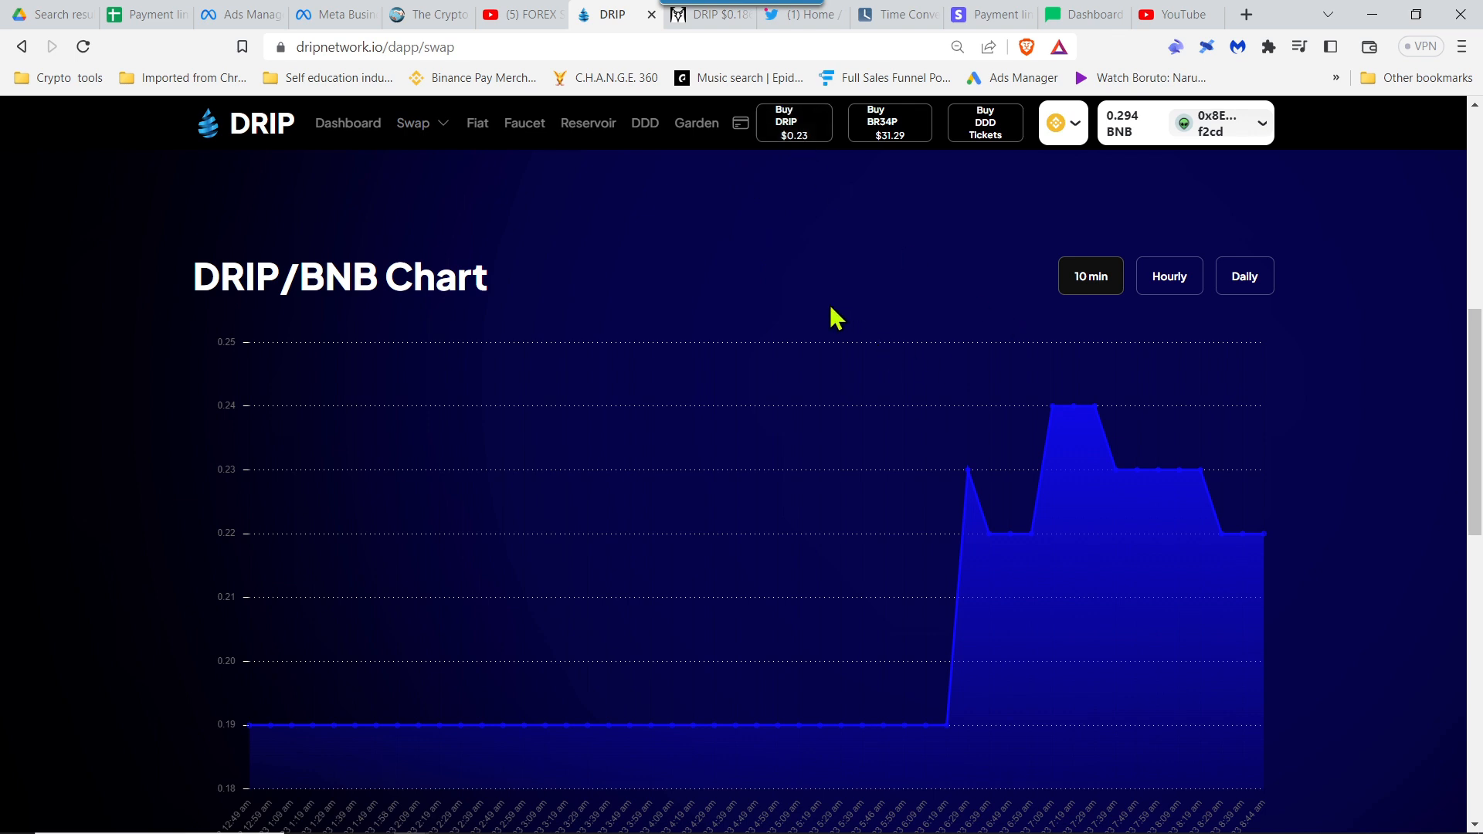
mouse_move(793, 623)
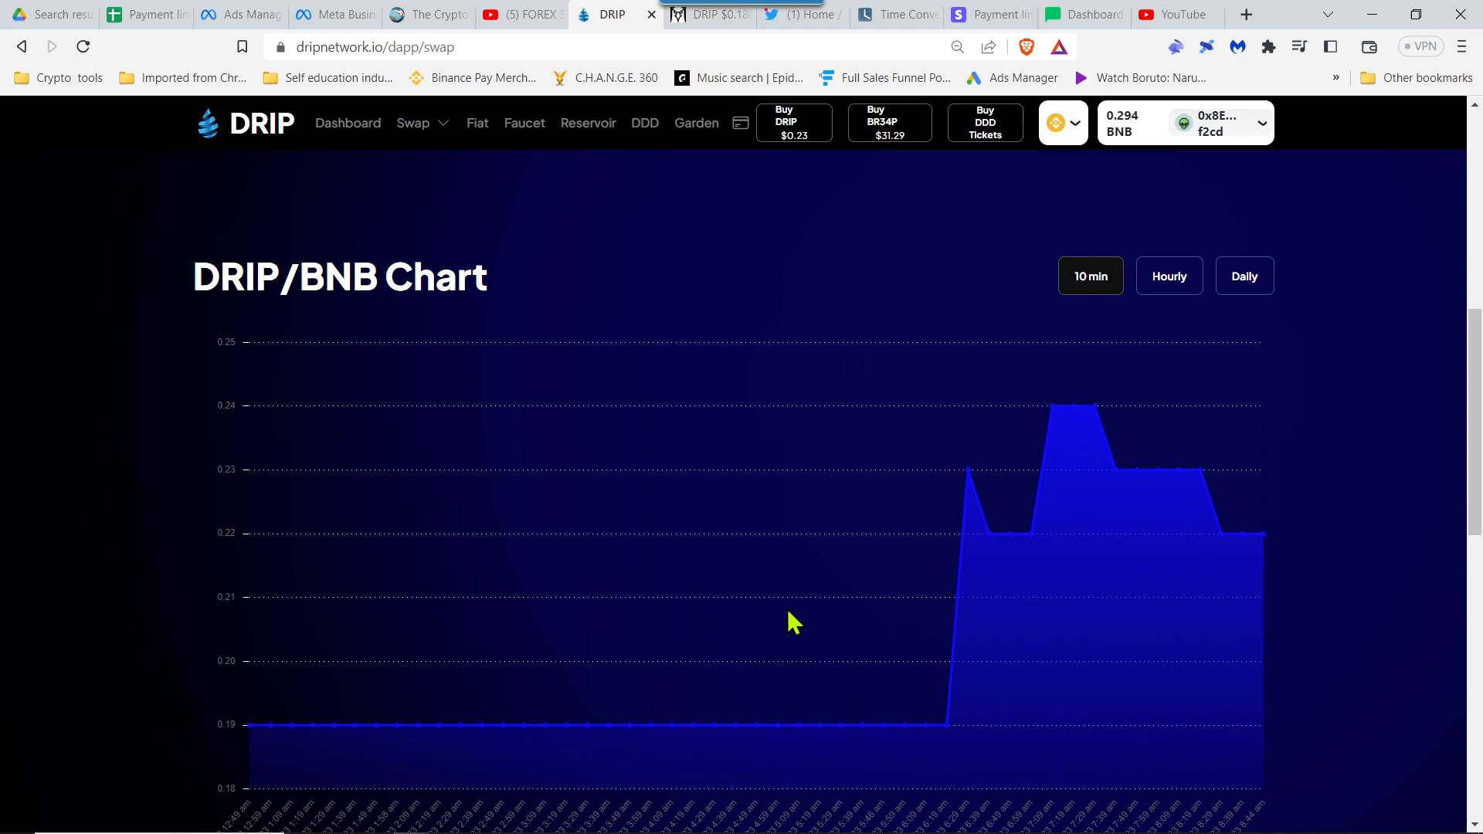
mouse_move(887, 260)
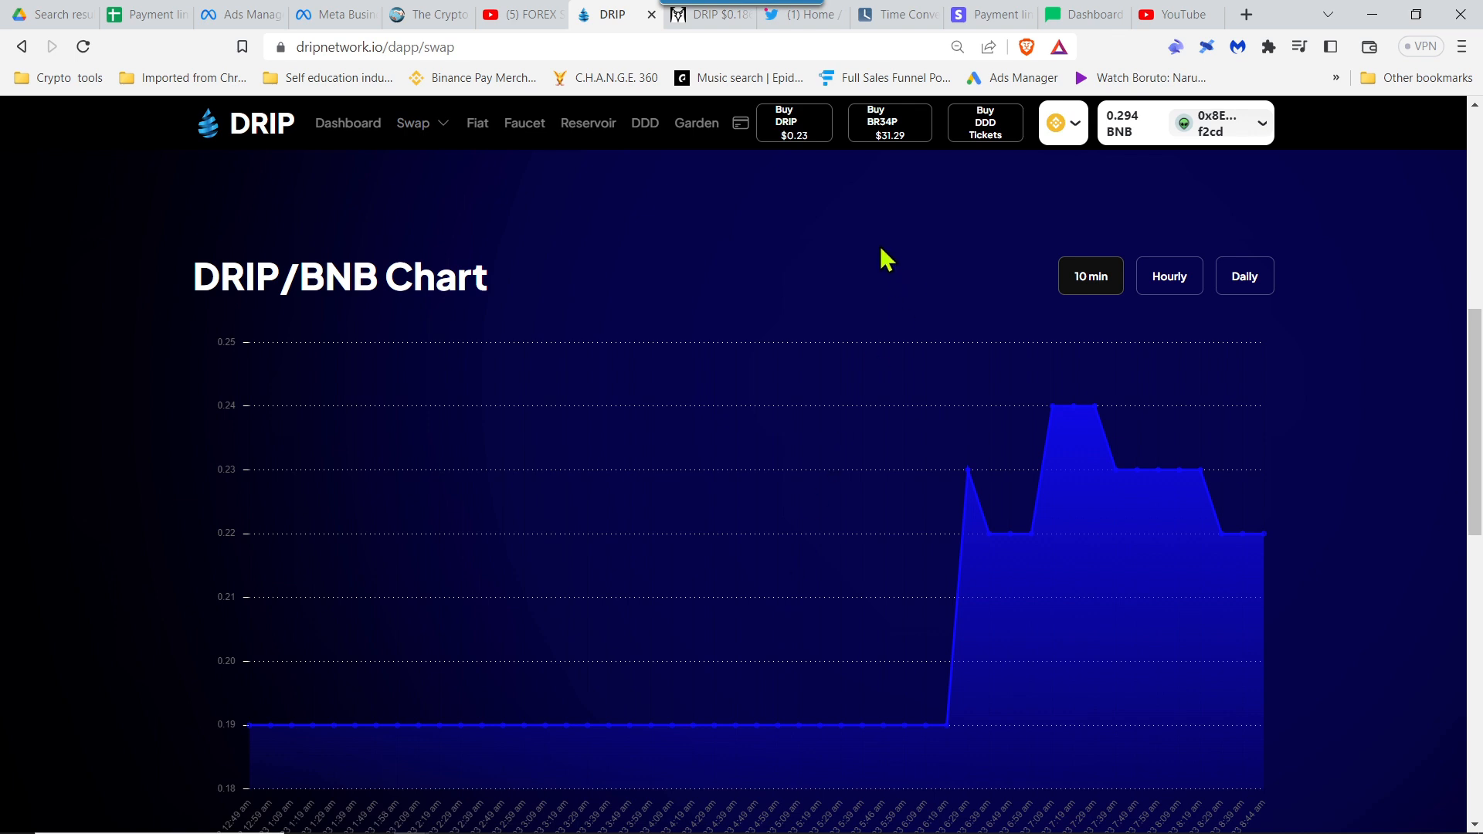